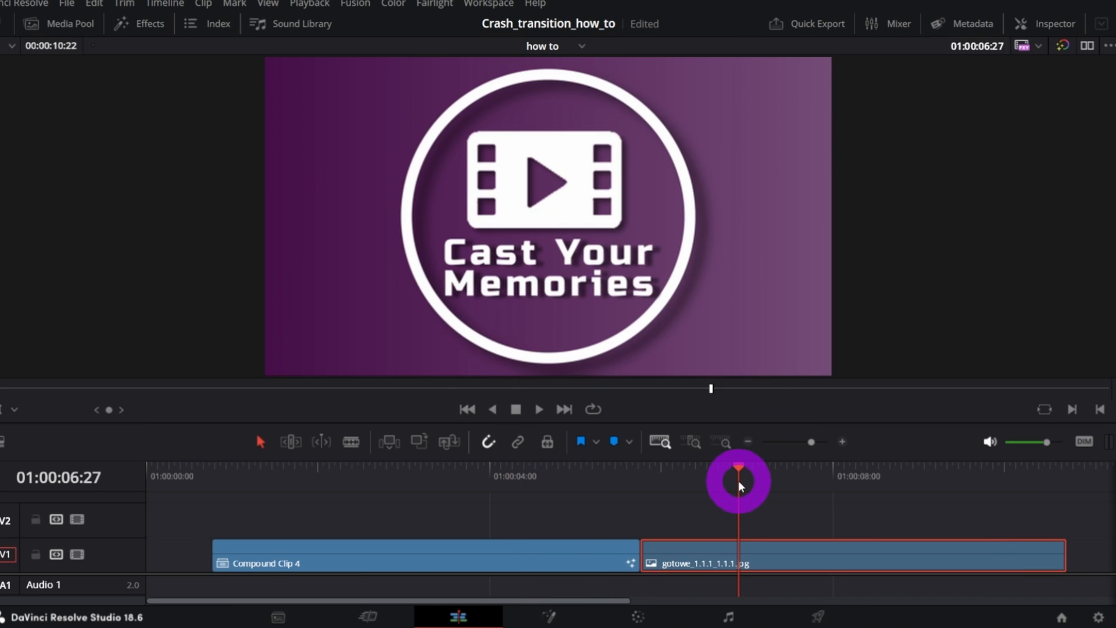
mouse_move(582, 487)
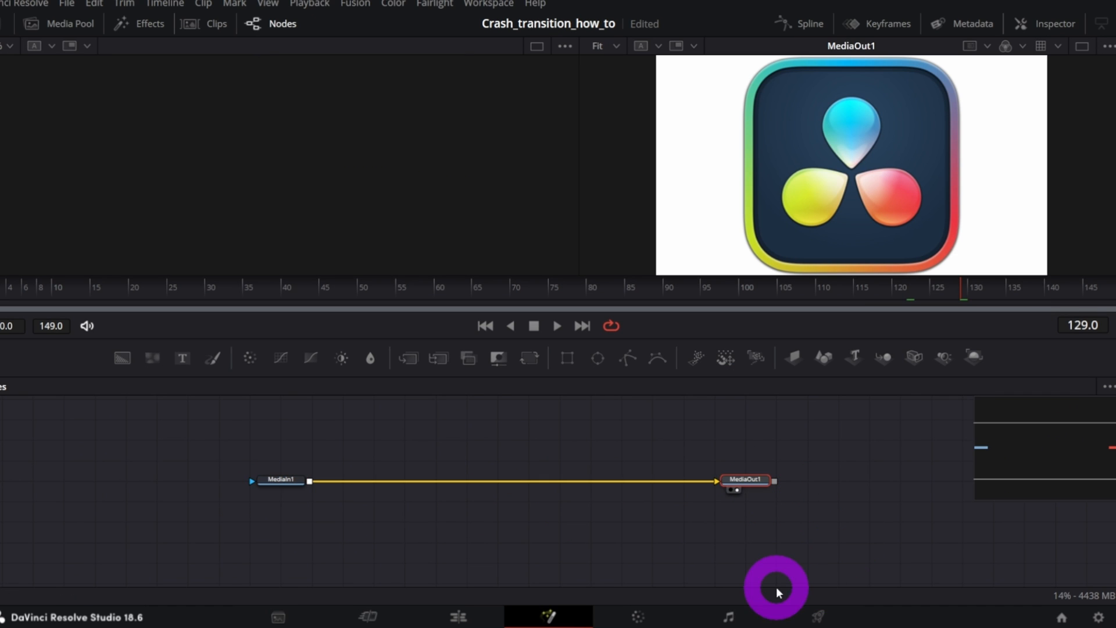
mouse_move(791, 356)
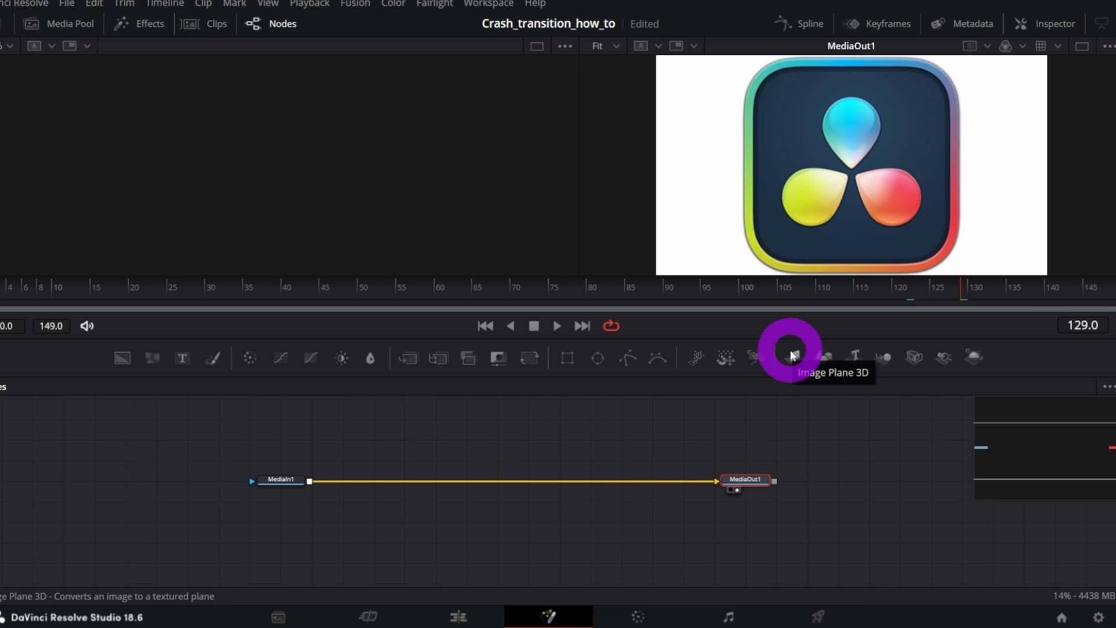
Add two Image Plane 3D nodes and feed MediaIn1 into both of them.
left_click(795, 357)
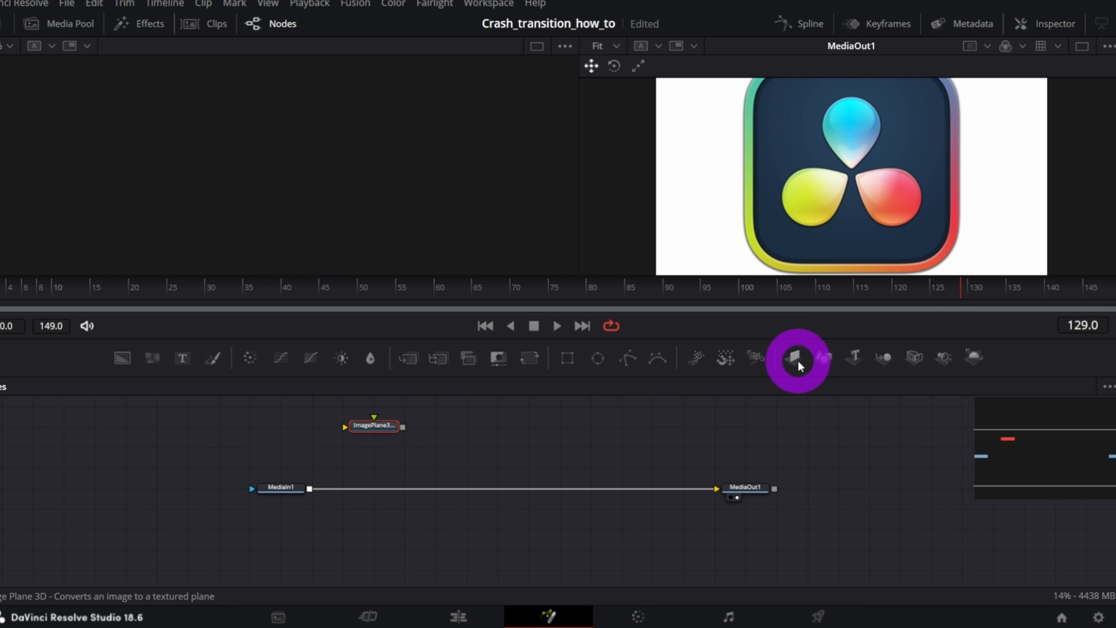
left_click(797, 357)
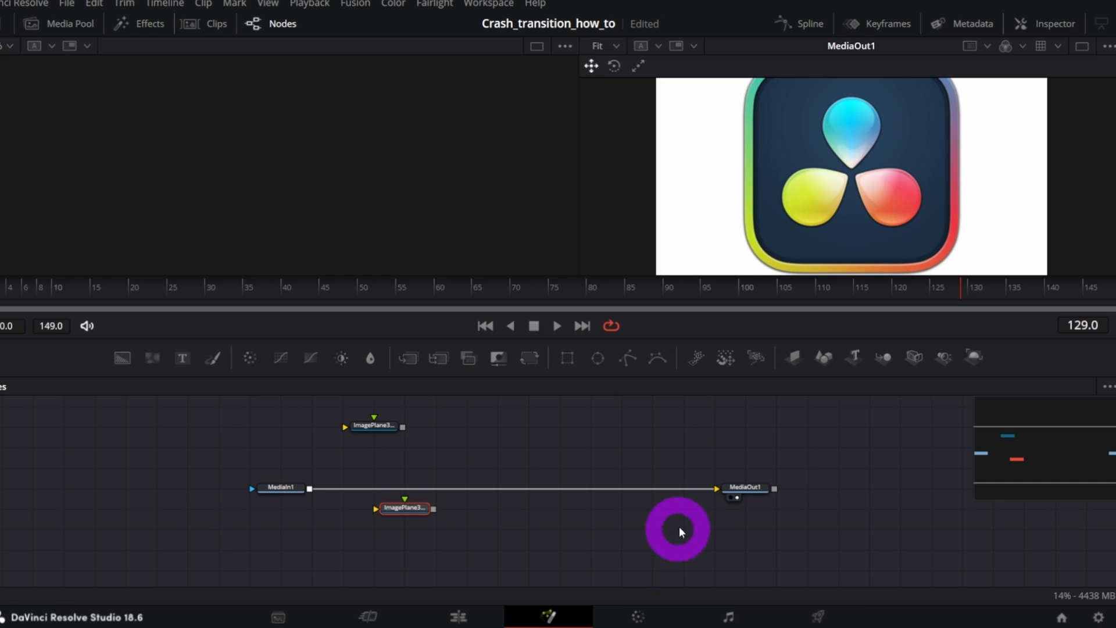
left_click_drag(678, 530, 373, 507)
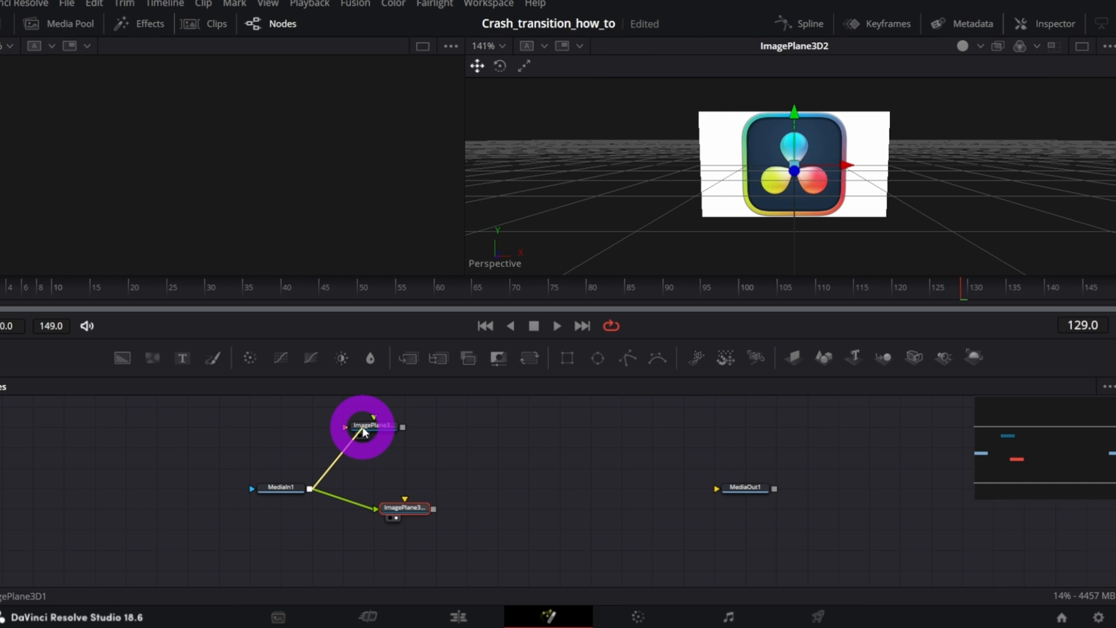
left_click_drag(363, 427, 401, 508)
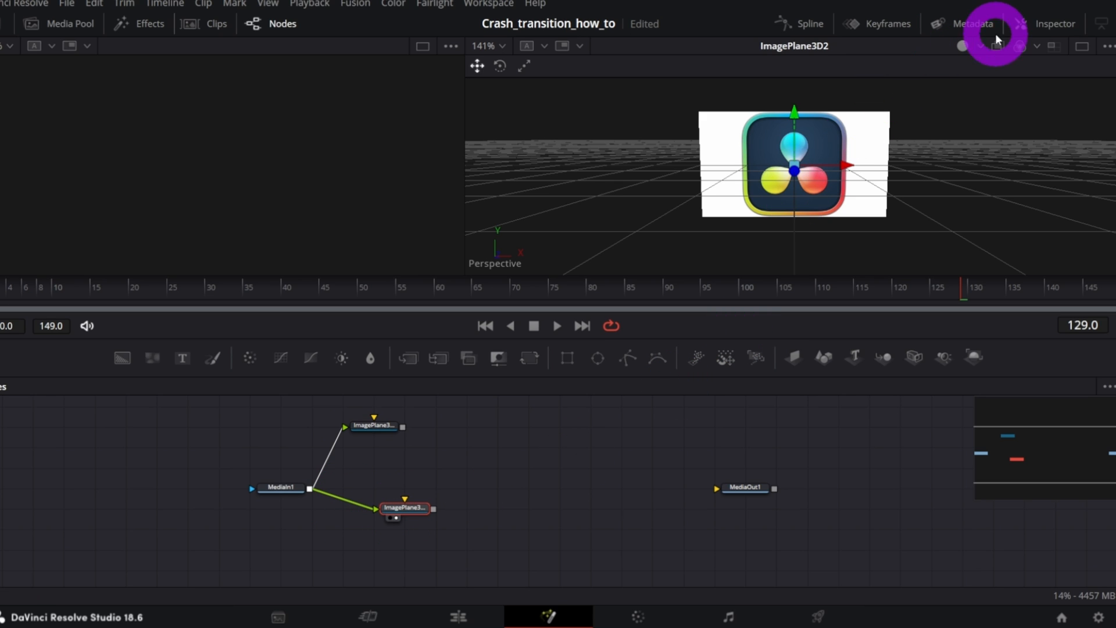
Show ImagePlane3D1's properties in the Inspector and bring up the tool search.
left_click(1053, 23)
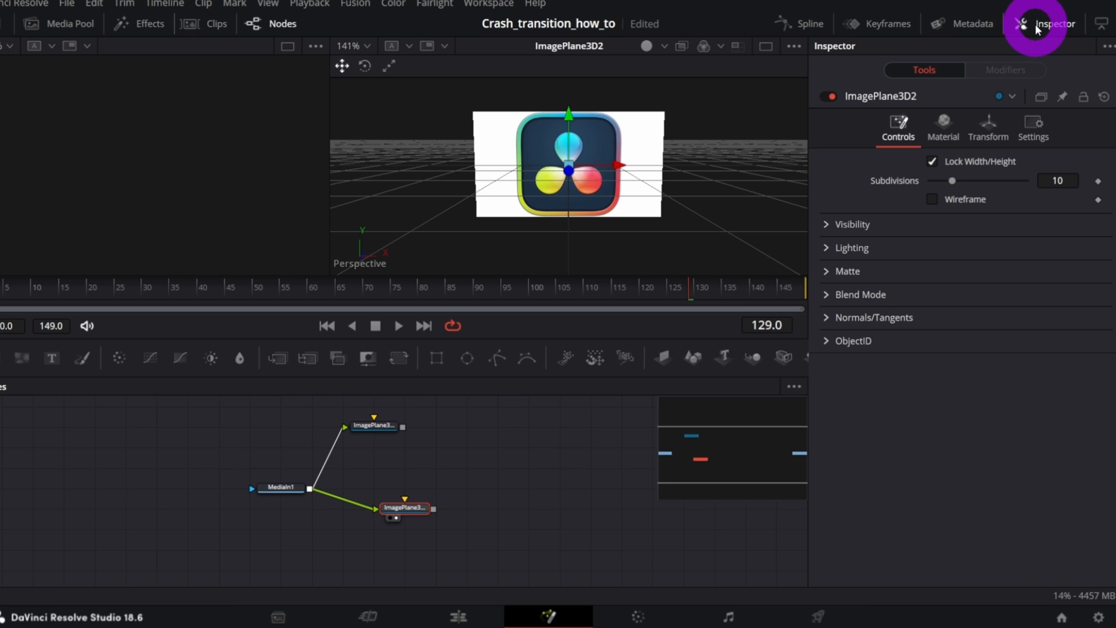
left_click(1058, 181)
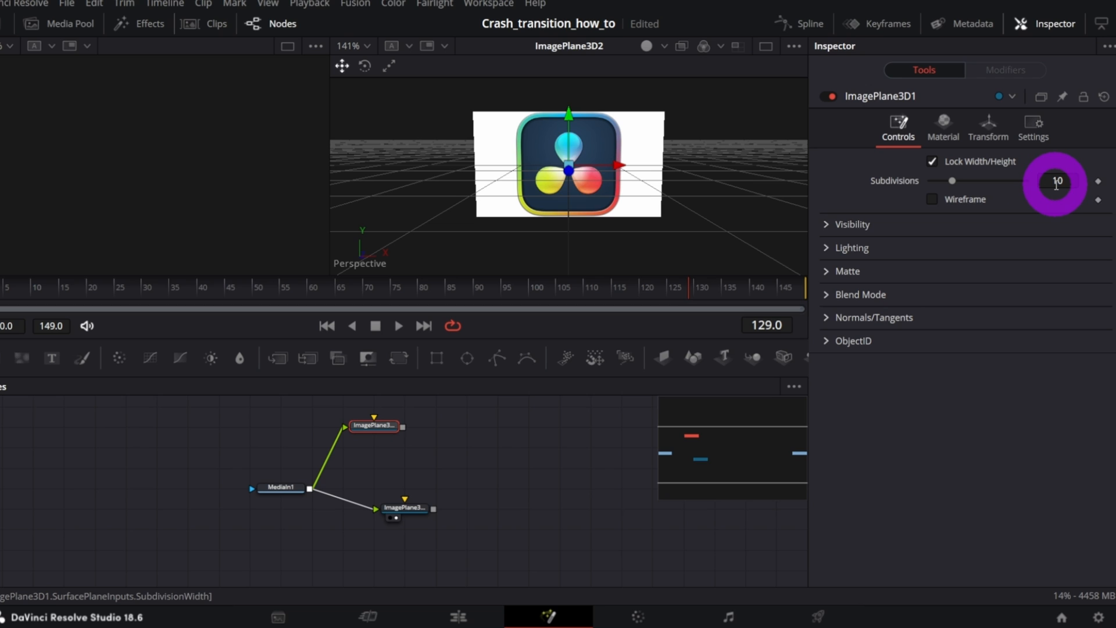
key("shift+space")
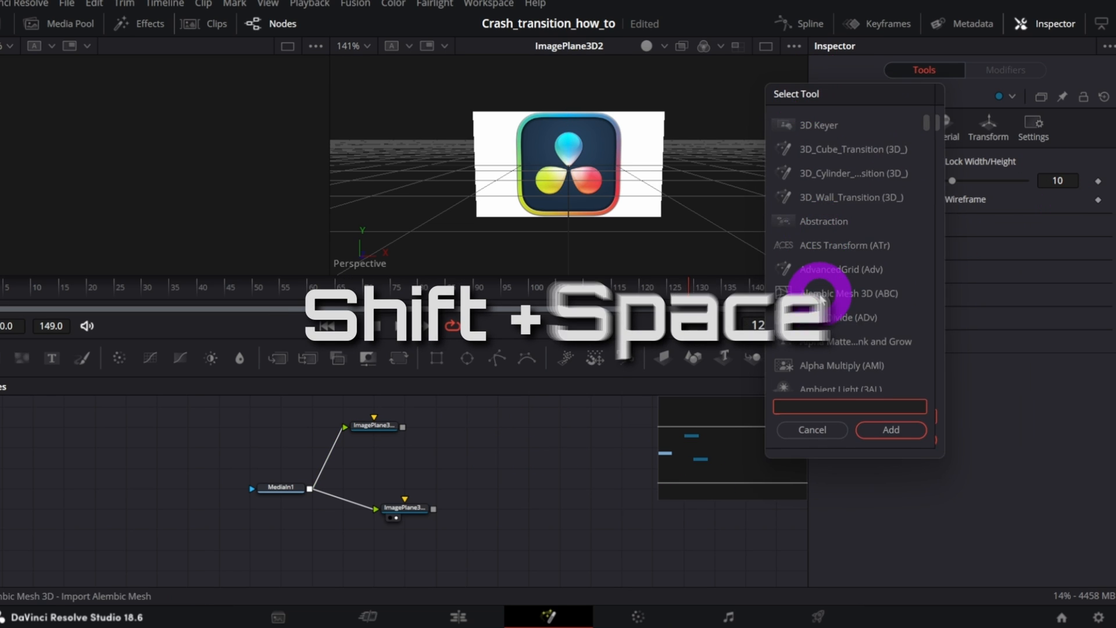
Add a Replicate 3D node and connect the image planes into it.
type("repli")
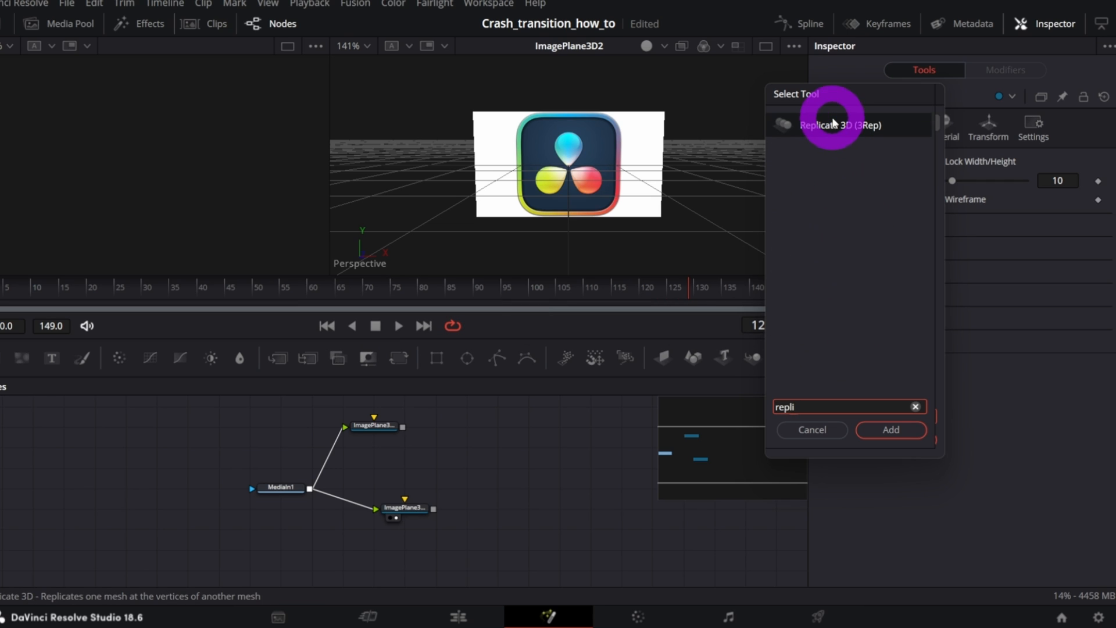
left_click(890, 430)
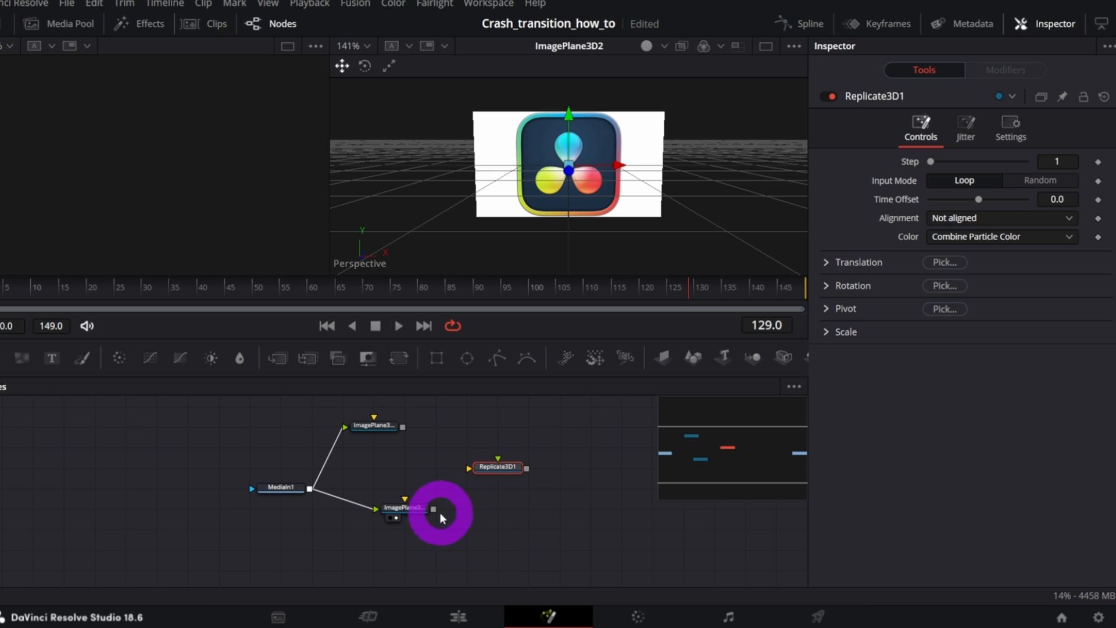
left_click_drag(432, 508, 470, 466)
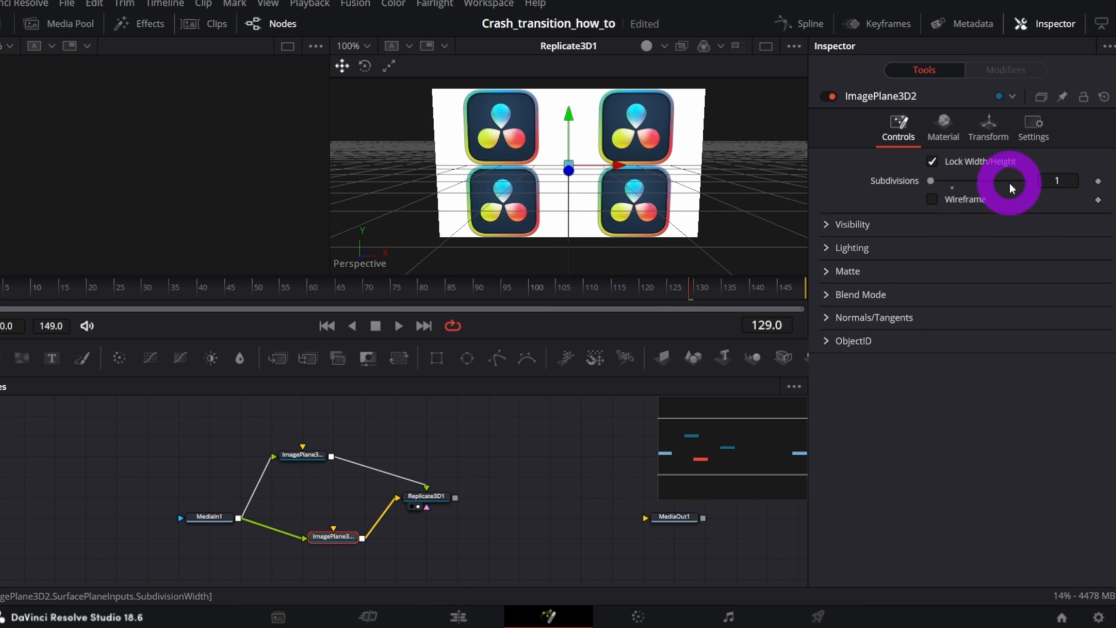
Set ImagePlane3D2 to 1 subdivision and a transform scale of 0.1.
left_click(988, 127)
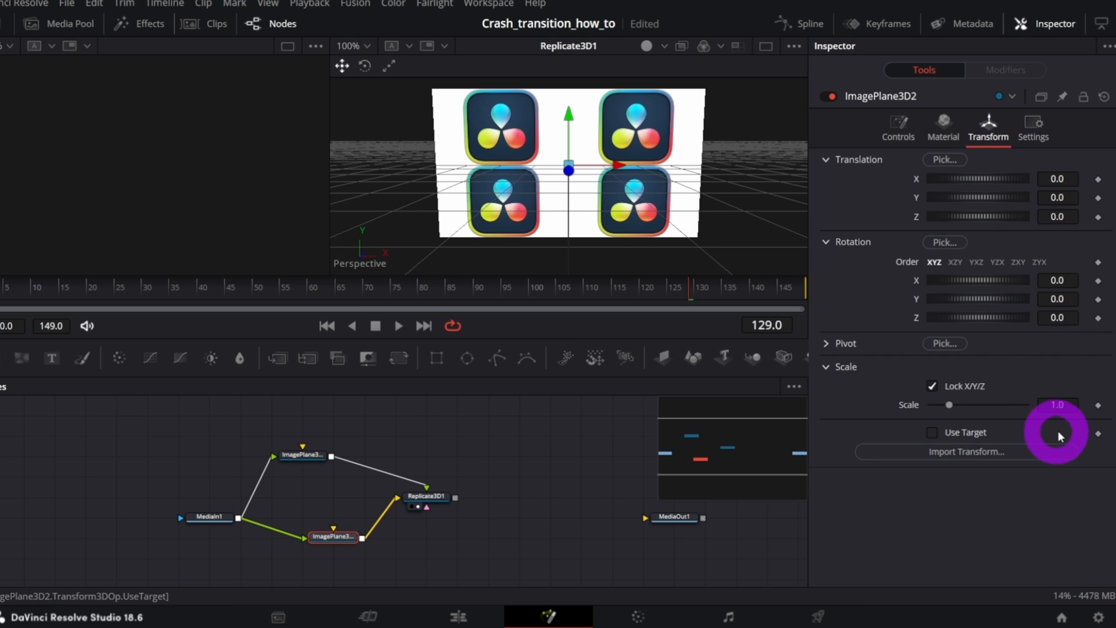
left_click(1057, 404)
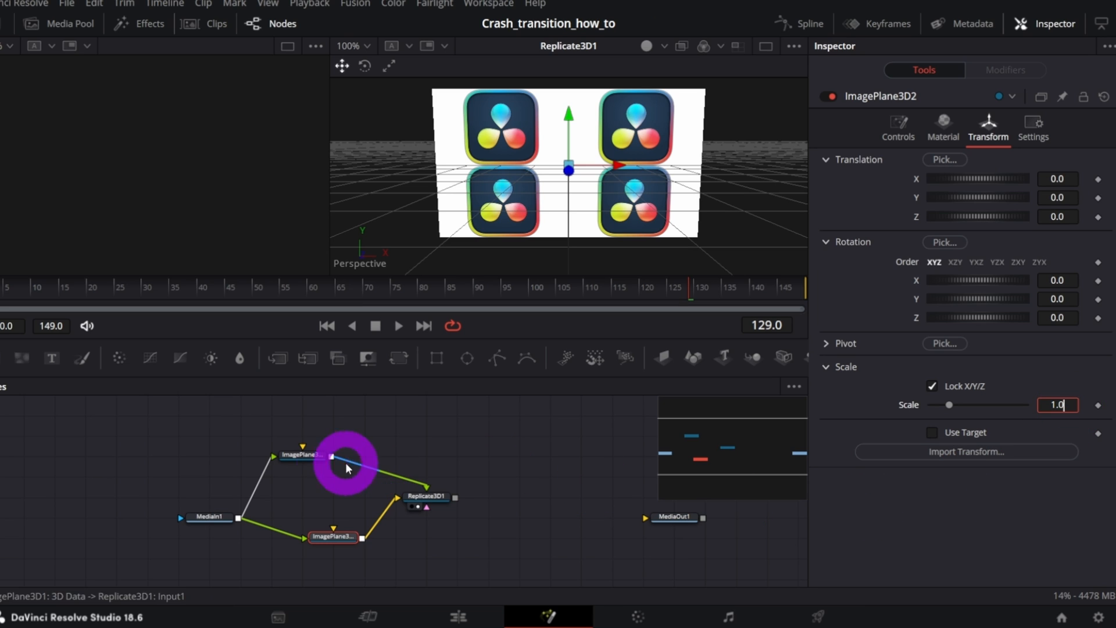
left_click(898, 127)
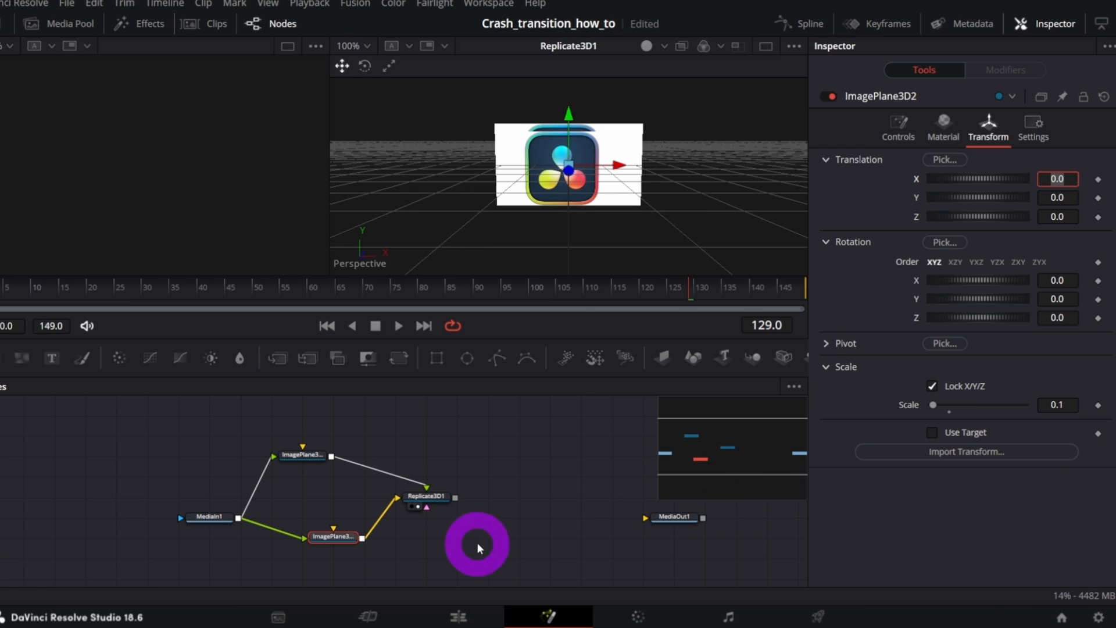
left_click(425, 496)
type("u")
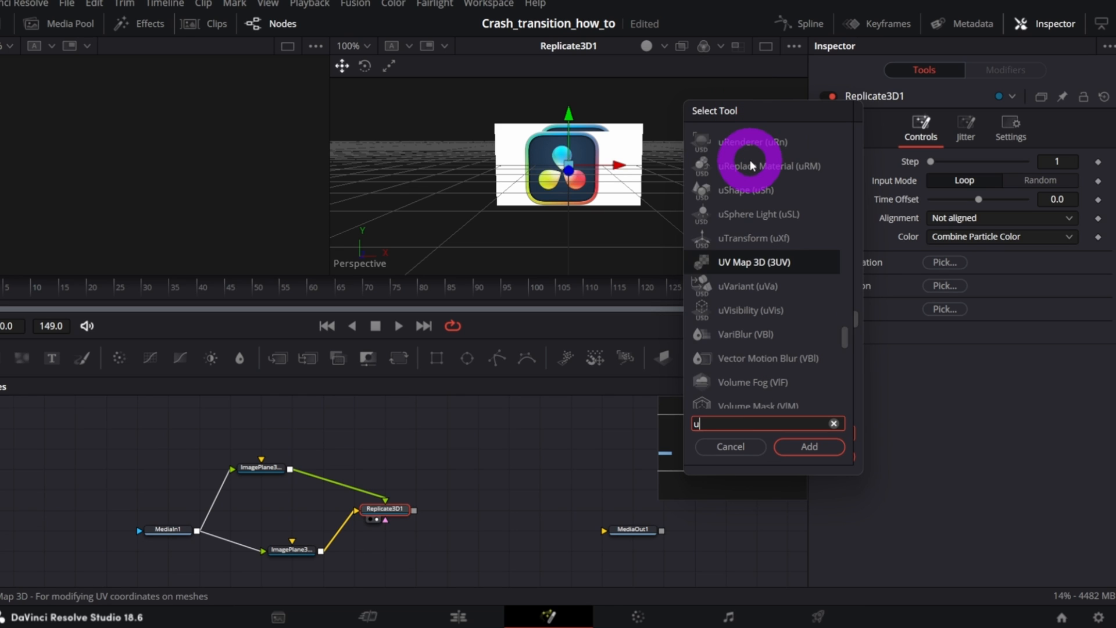
Add a UV Map 3D node after Replicate3D1 with Z-oriented planar projection.
type("v")
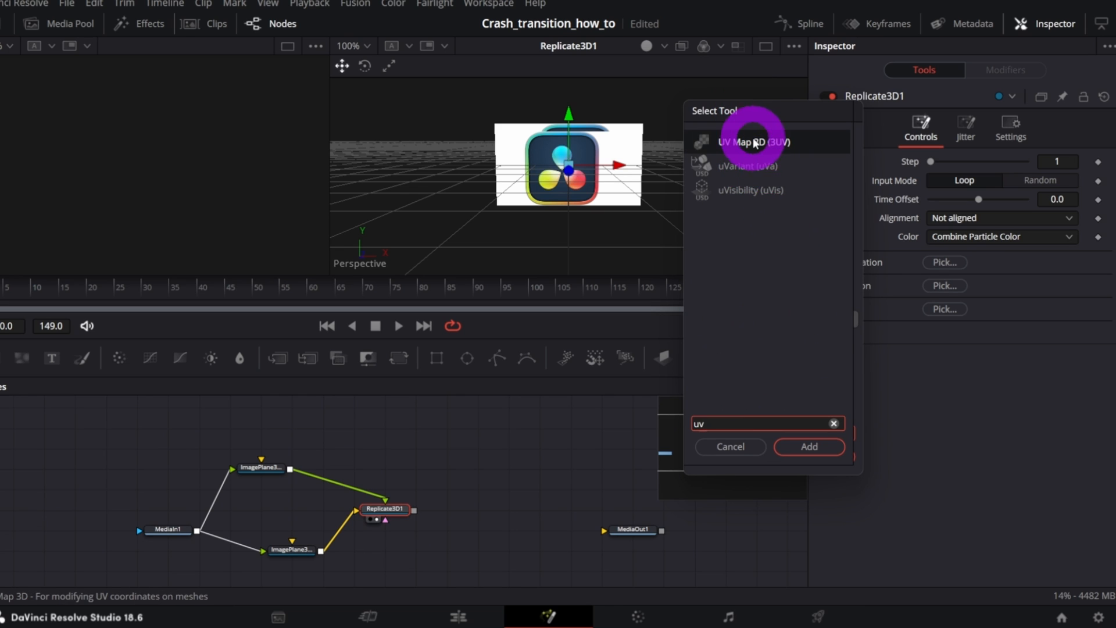
left_click(809, 447)
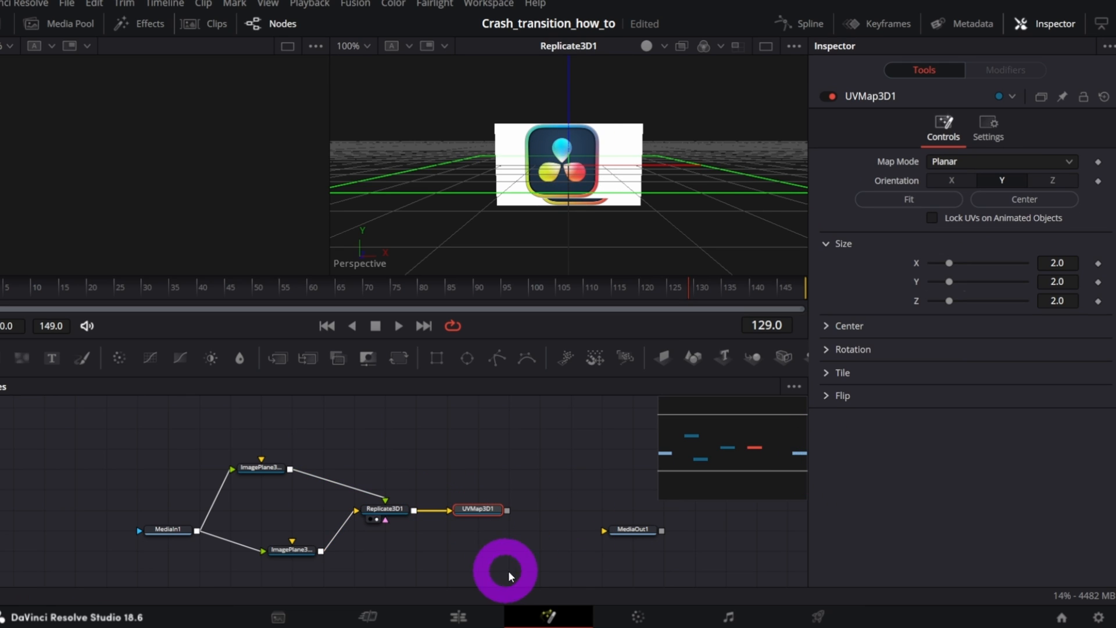
left_click(1052, 180)
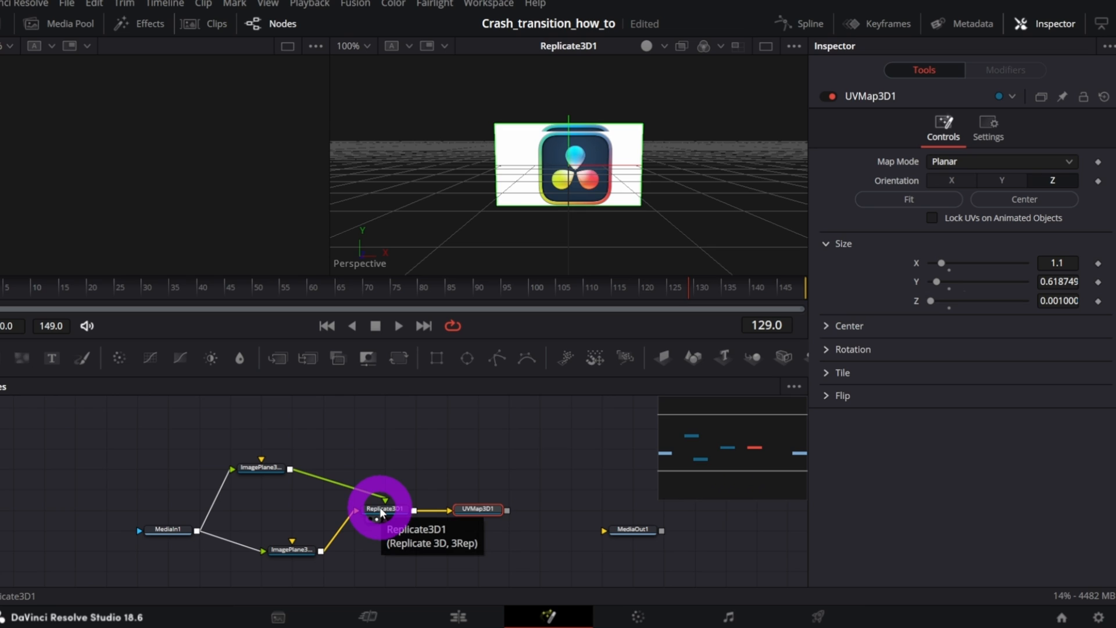
Swap Replicate3D1's inputs so one logo spreads across the grid of planes, and view the result.
right_click(381, 508)
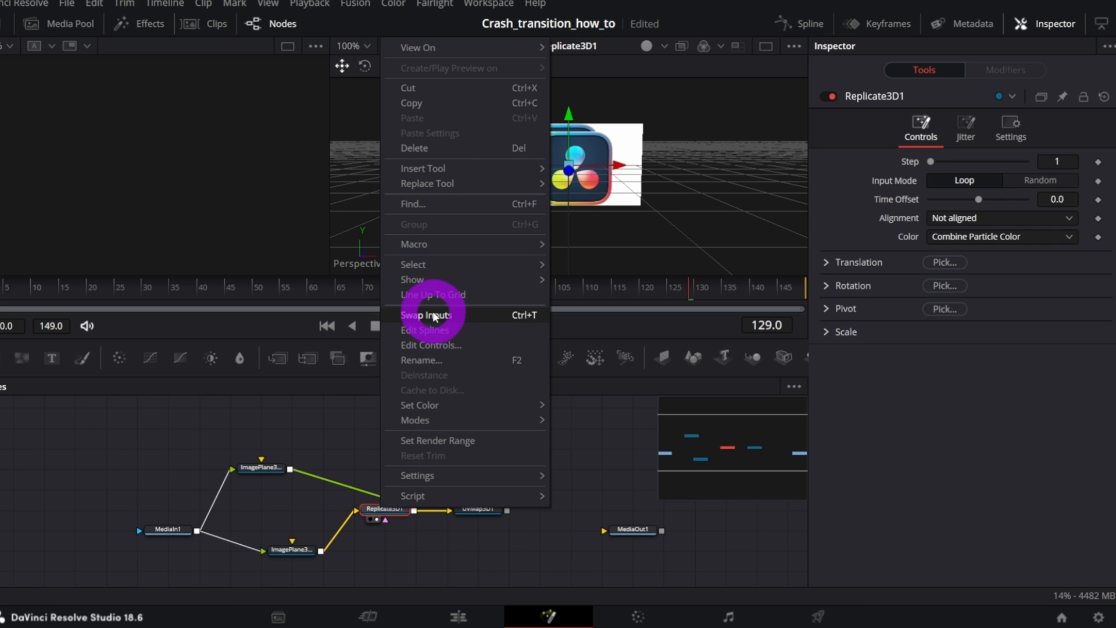
left_click(426, 315)
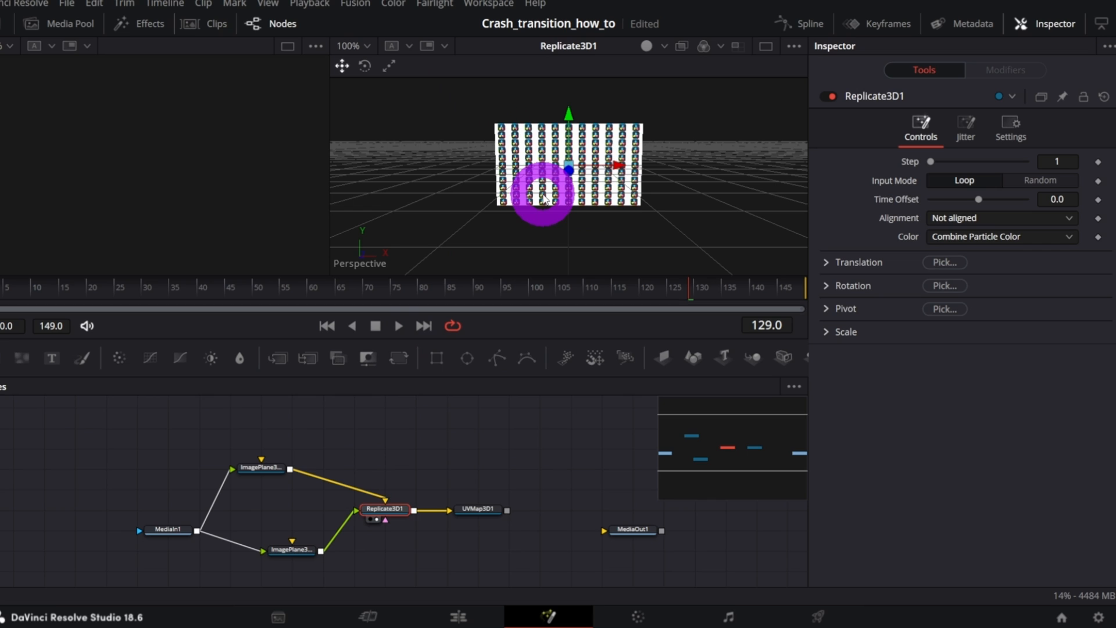
left_click(477, 509)
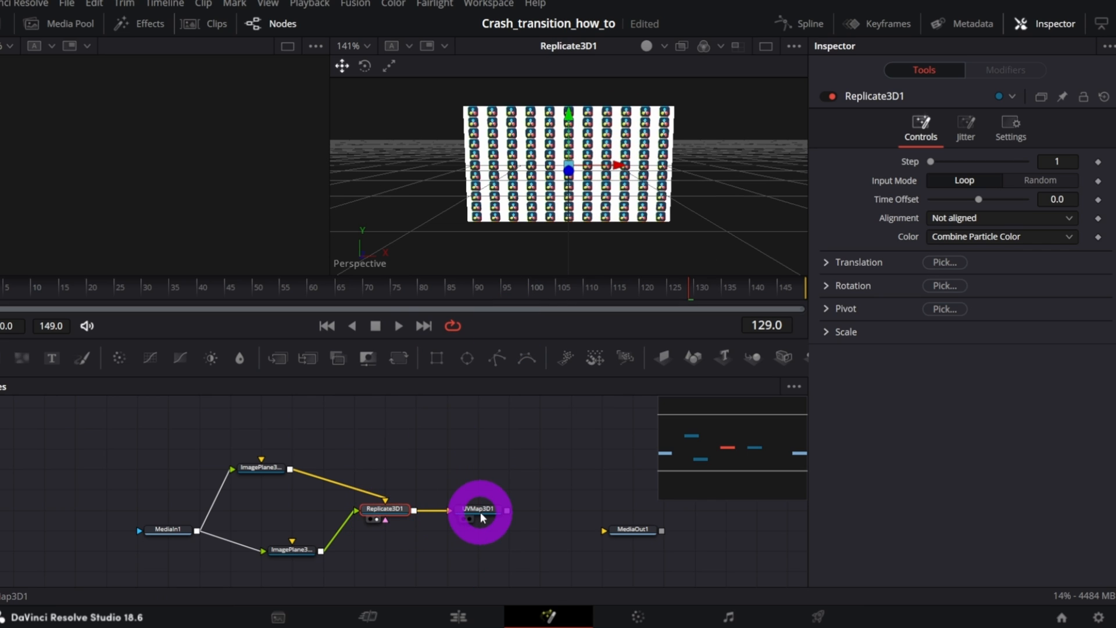
left_click(477, 508)
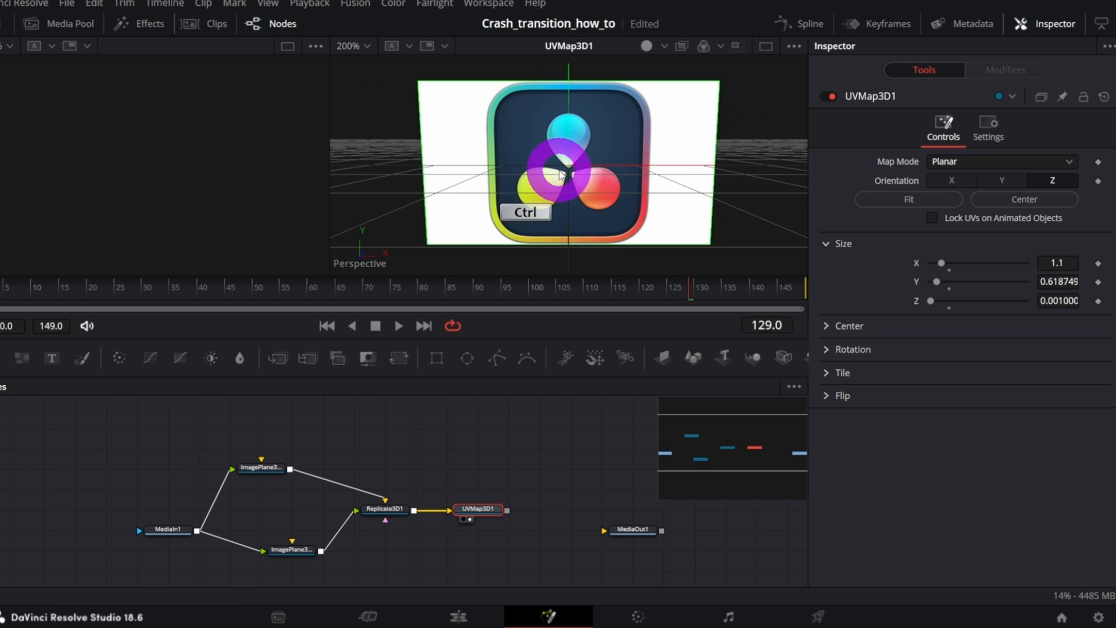
left_click(633, 510)
type("Transform 3D")
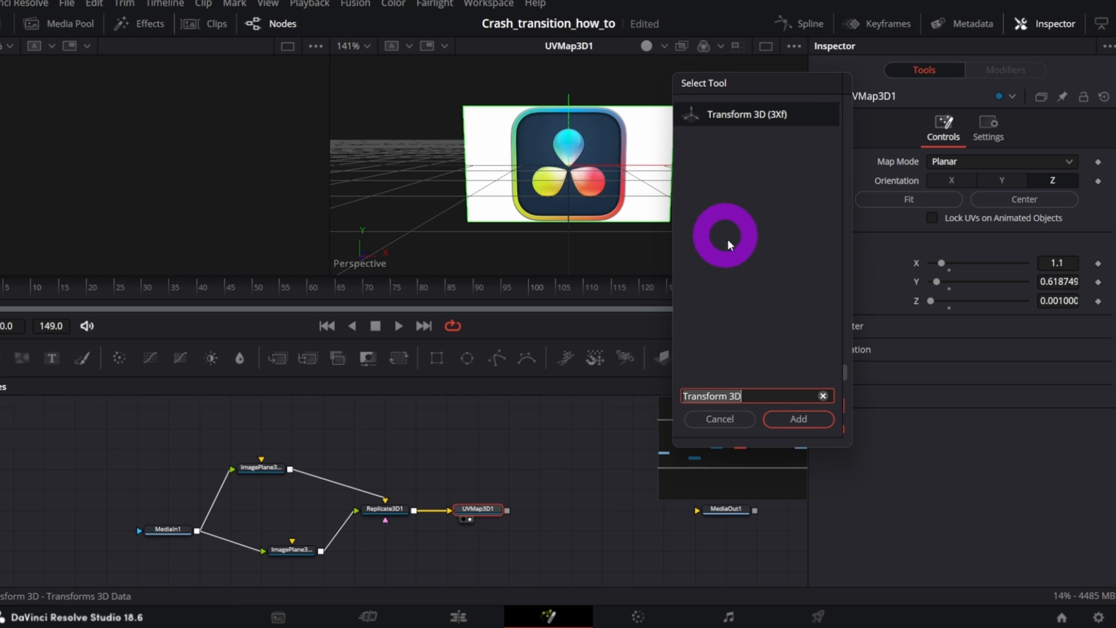
Add Transform 3D and Renderer 3D toward MediaOut1 and adjust Transform3D1's Z translation.
left_click(797, 419)
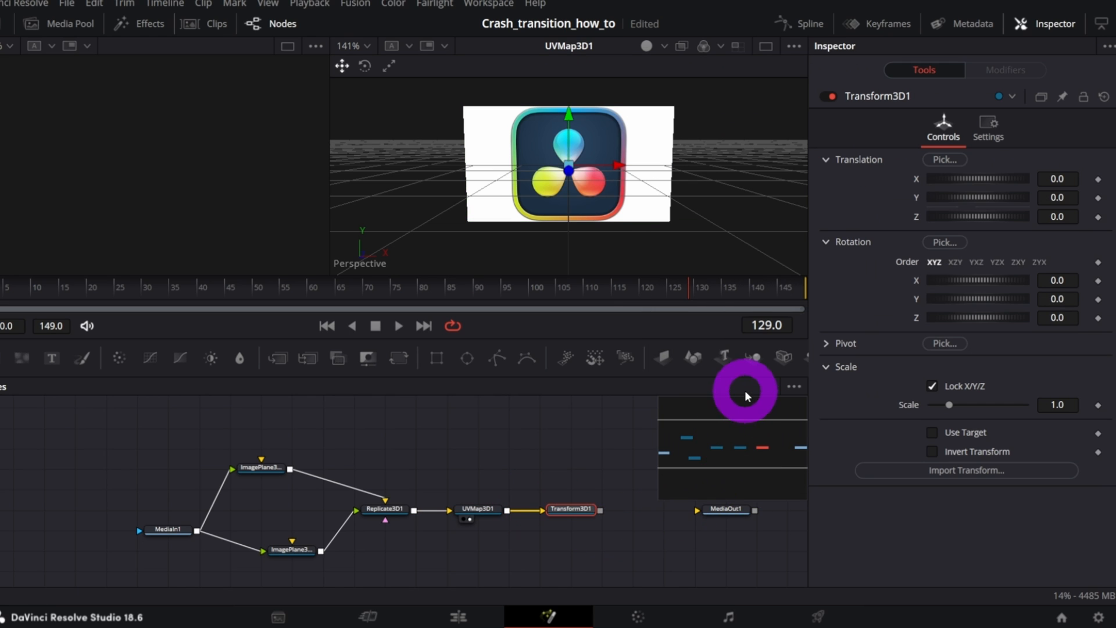
left_click(1052, 23)
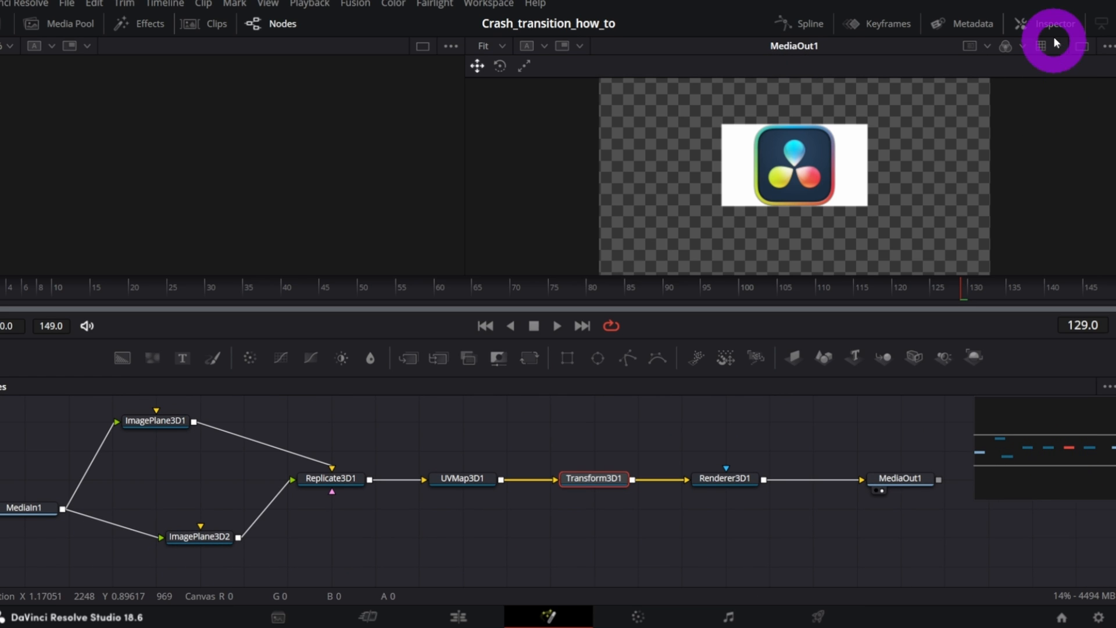
left_click(1052, 23)
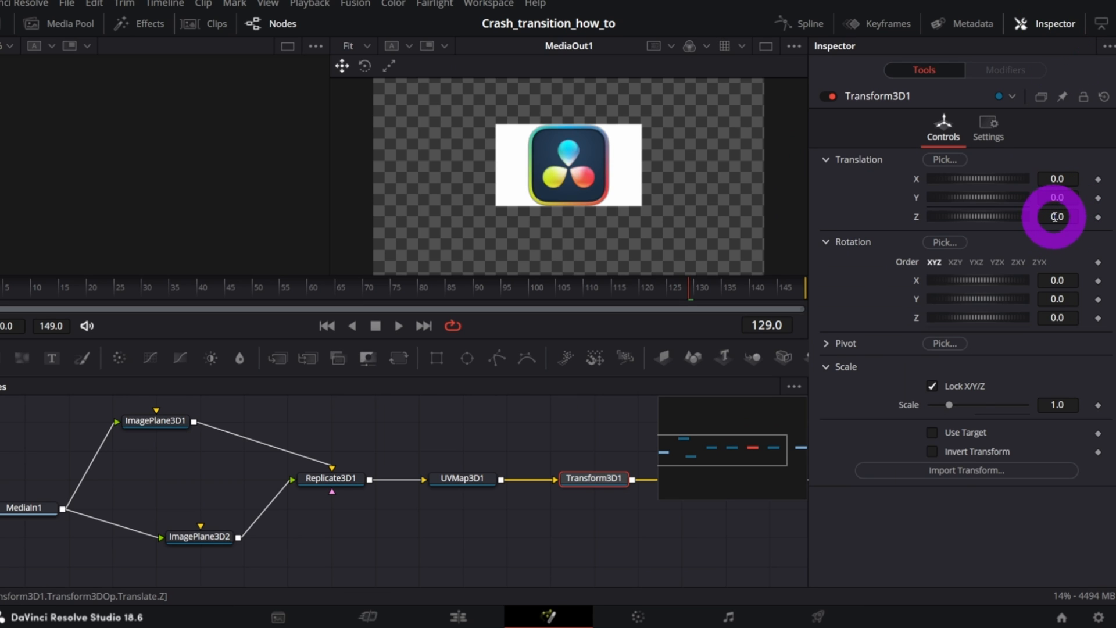
type("0.6")
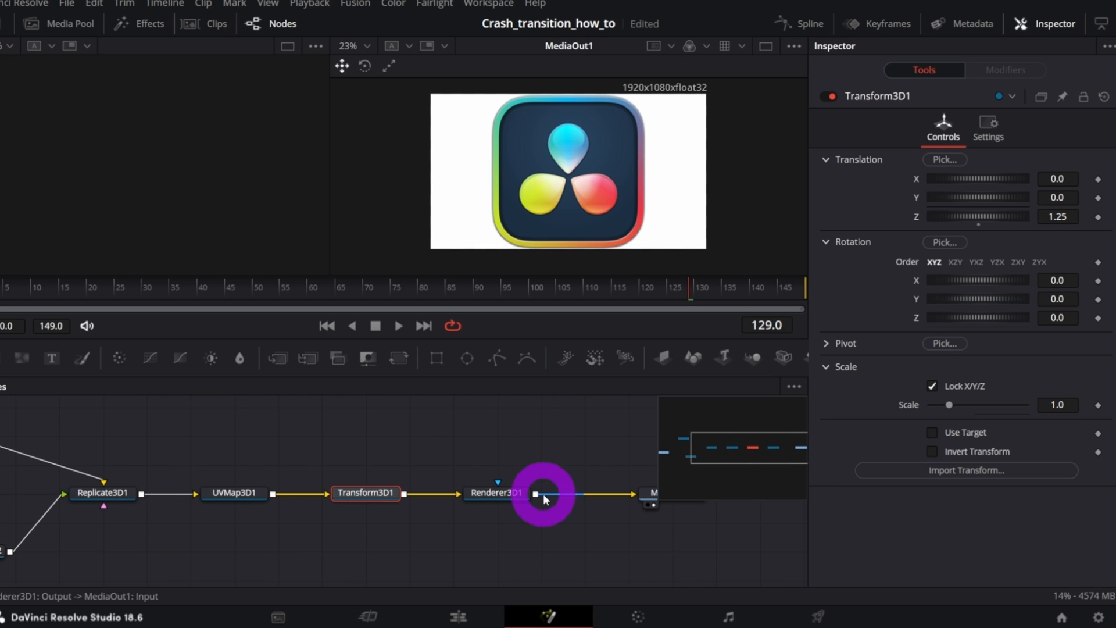
Try Z translation and jitter on Replicate3D1, then reset the tool to its defaults.
left_click(102, 493)
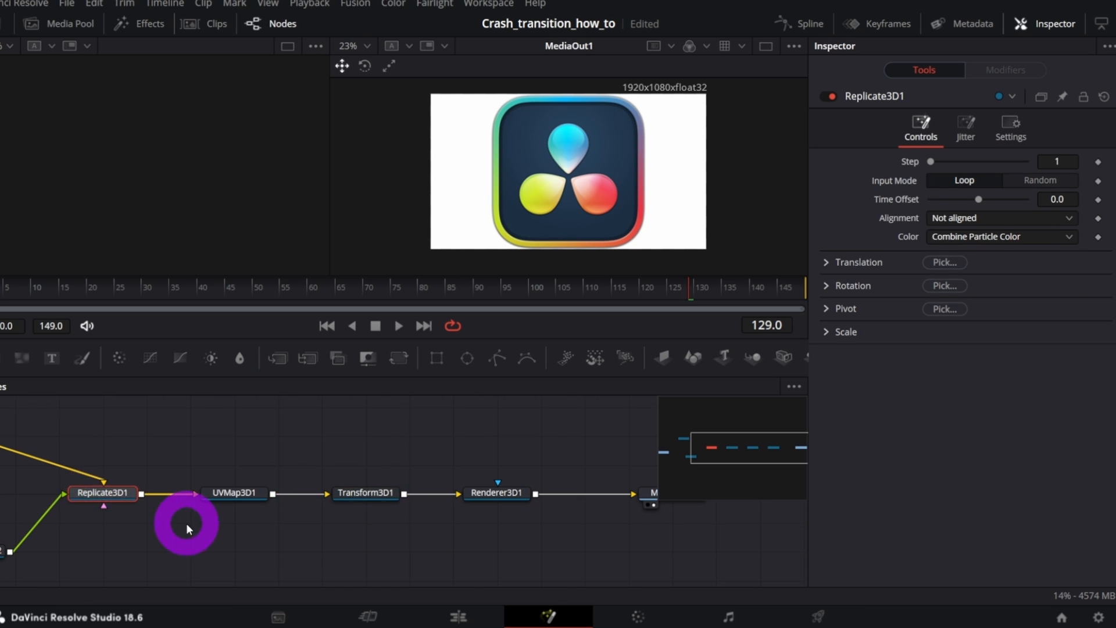
left_click(826, 261)
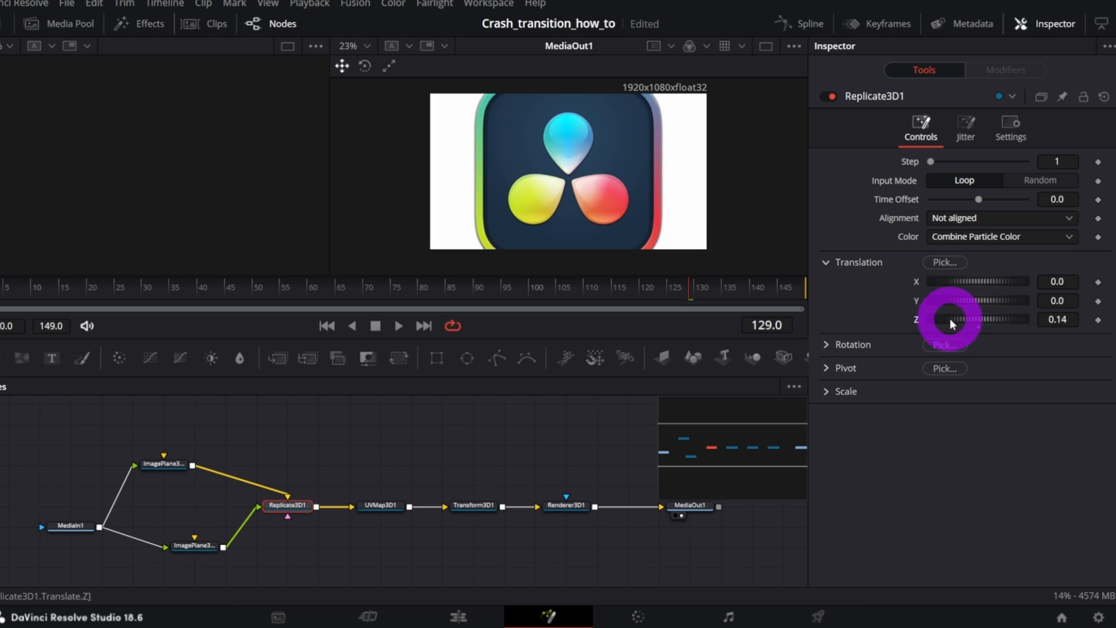
left_click_drag(953, 318, 950, 329)
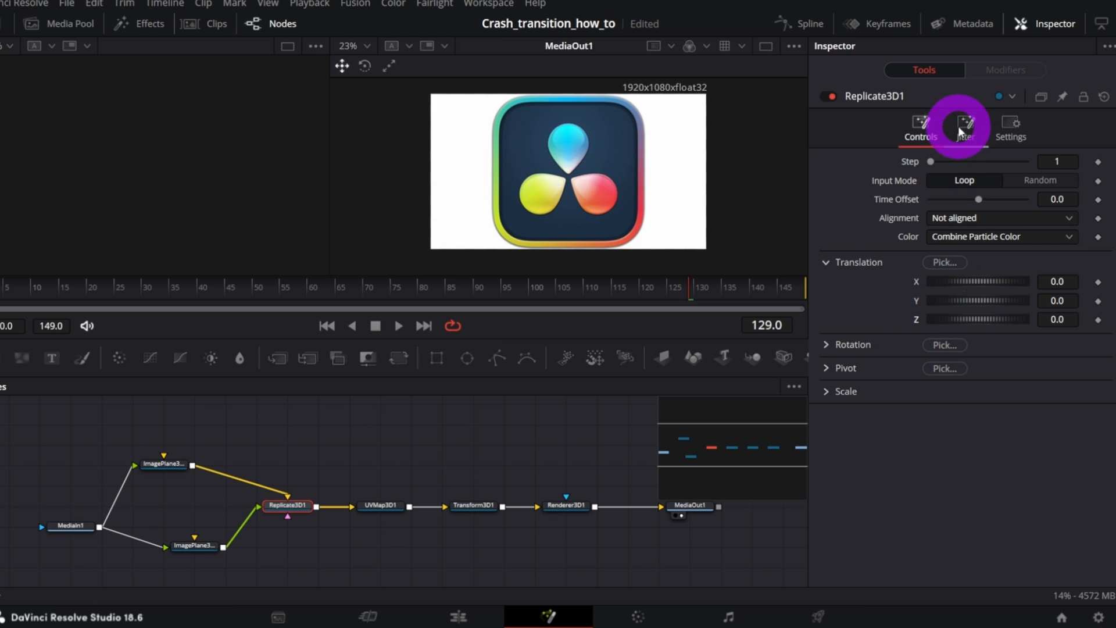
left_click(964, 122)
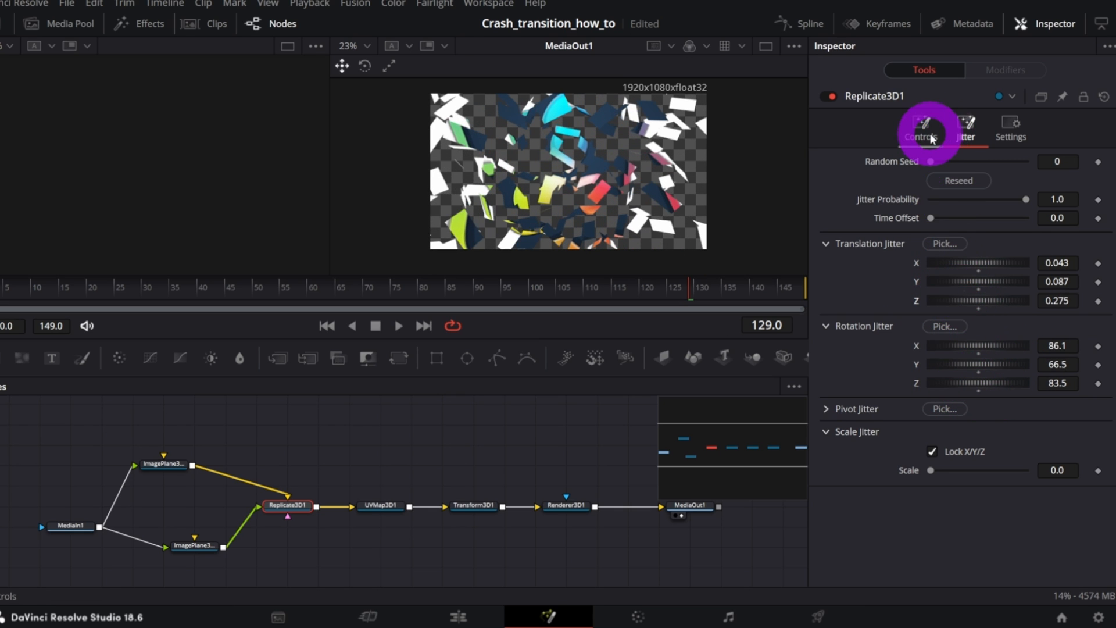
left_click(919, 131)
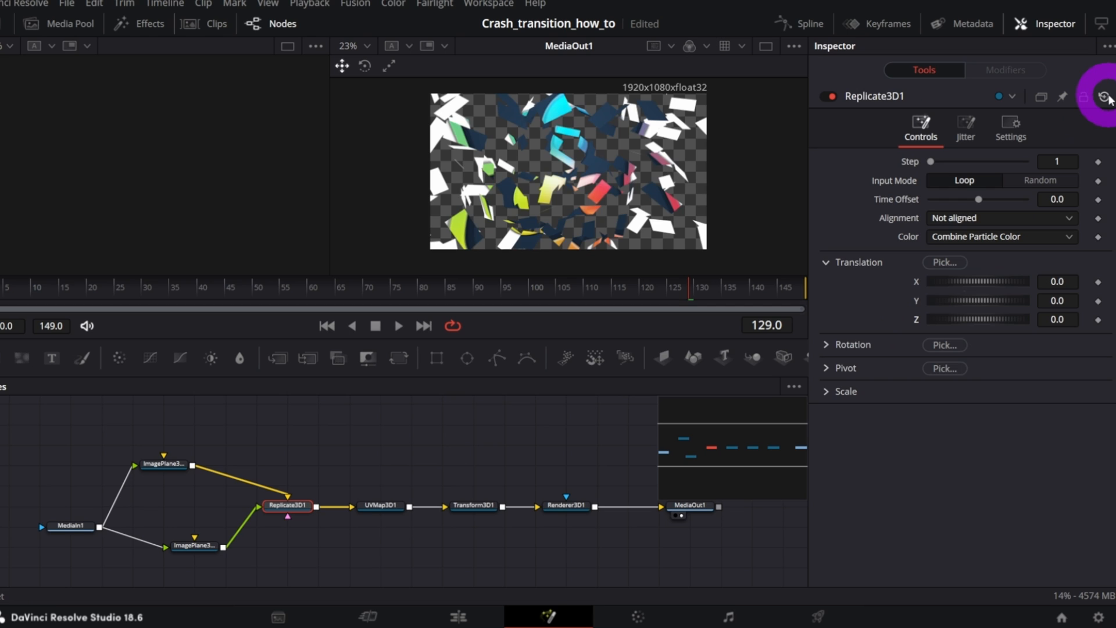
left_click(825, 262)
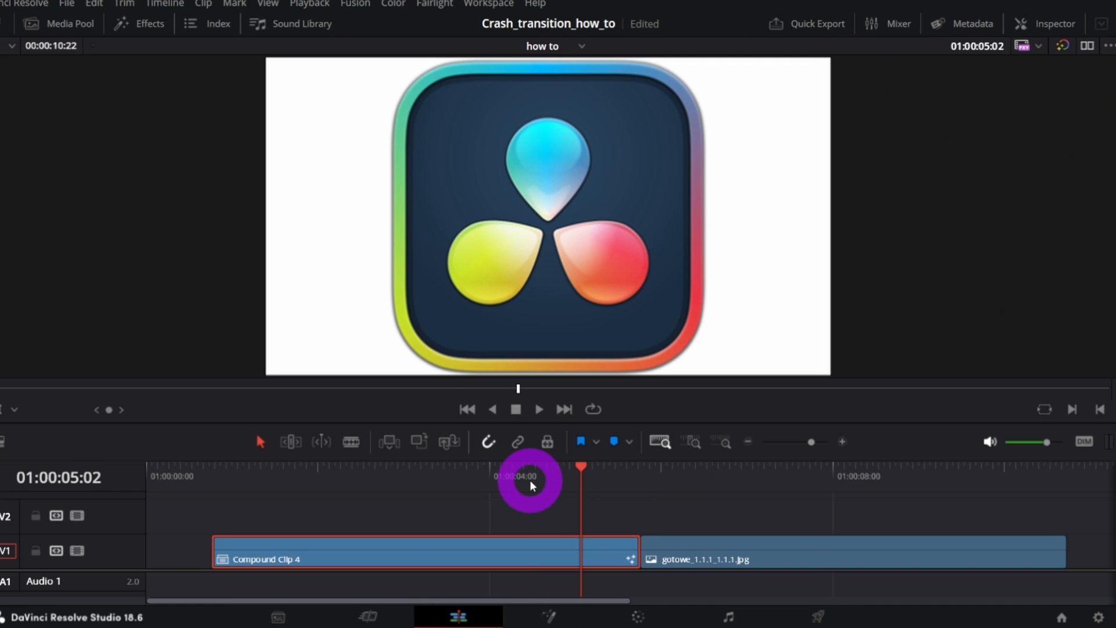
Scrub through the two clips on the edit timeline.
left_click_drag(530, 486, 594, 600)
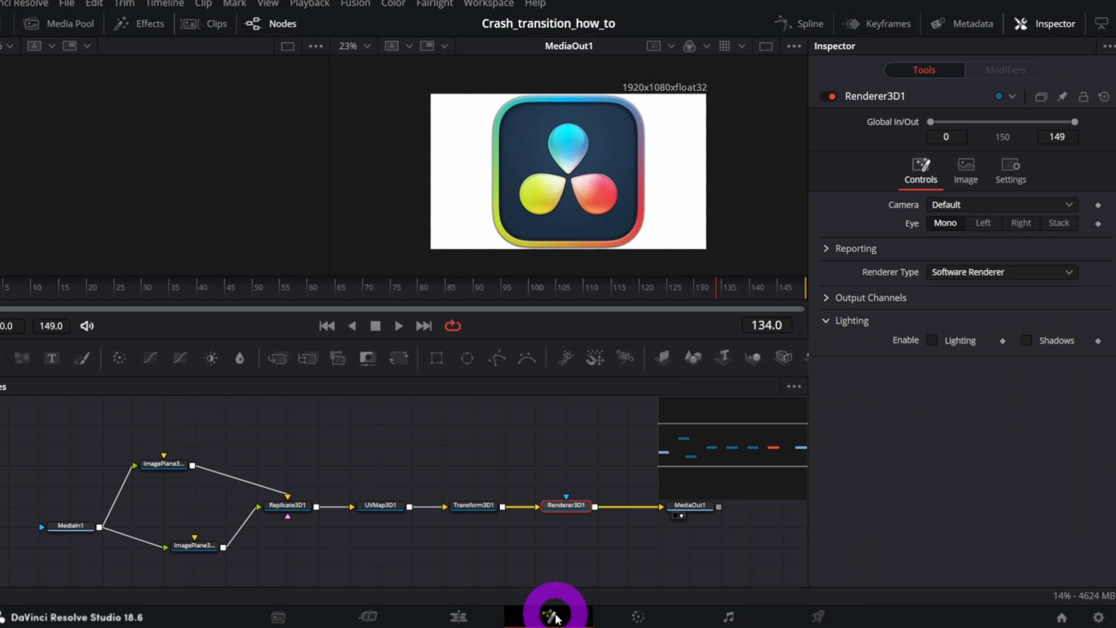
Keyframe Replicate3D1's Z translation at frame 134 and its jitter at frame 149.
left_click(288, 505)
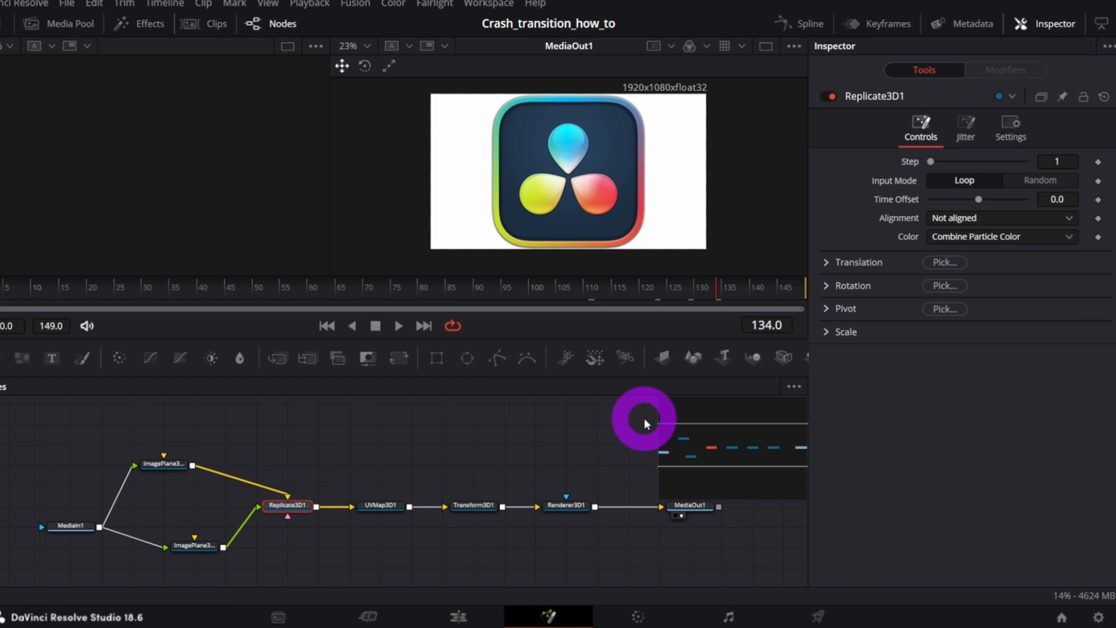
left_click(825, 262)
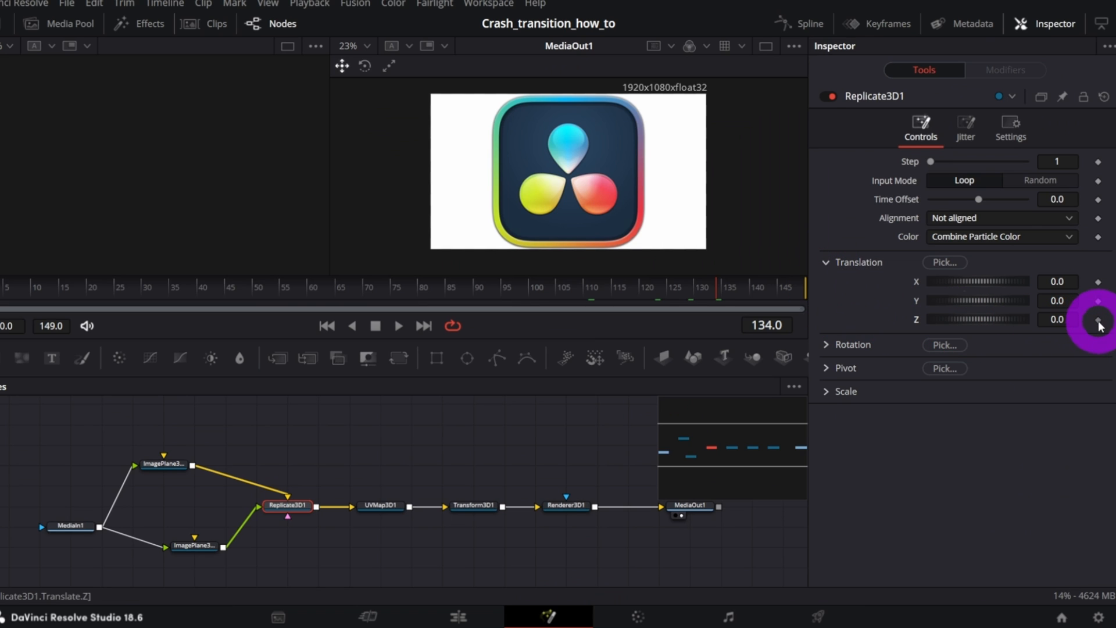
left_click(965, 128)
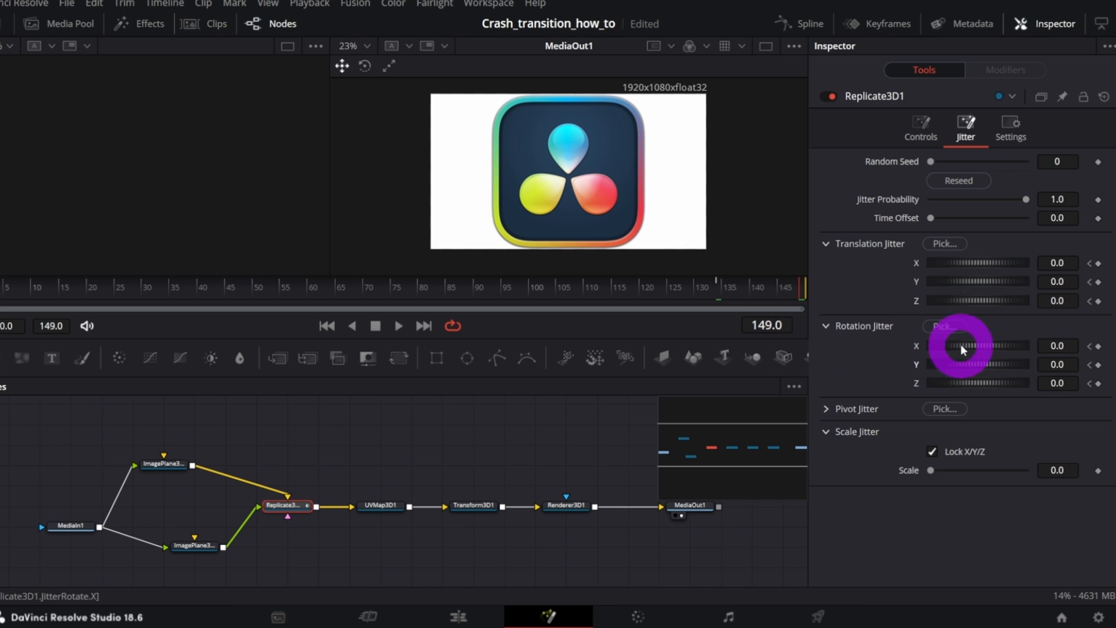
left_click(920, 129)
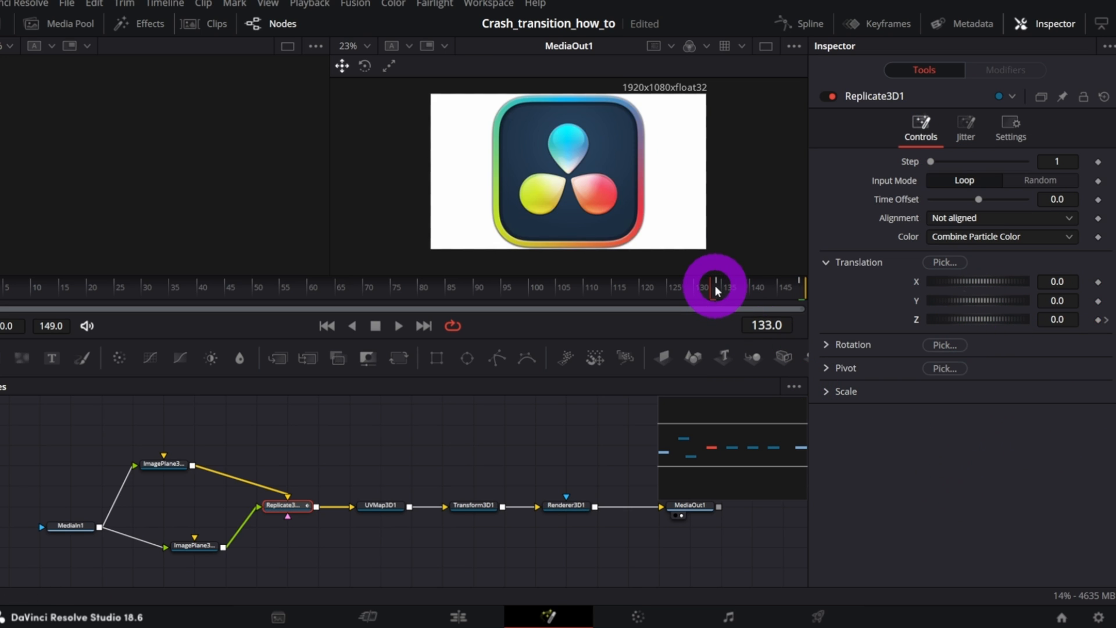
left_click(397, 325)
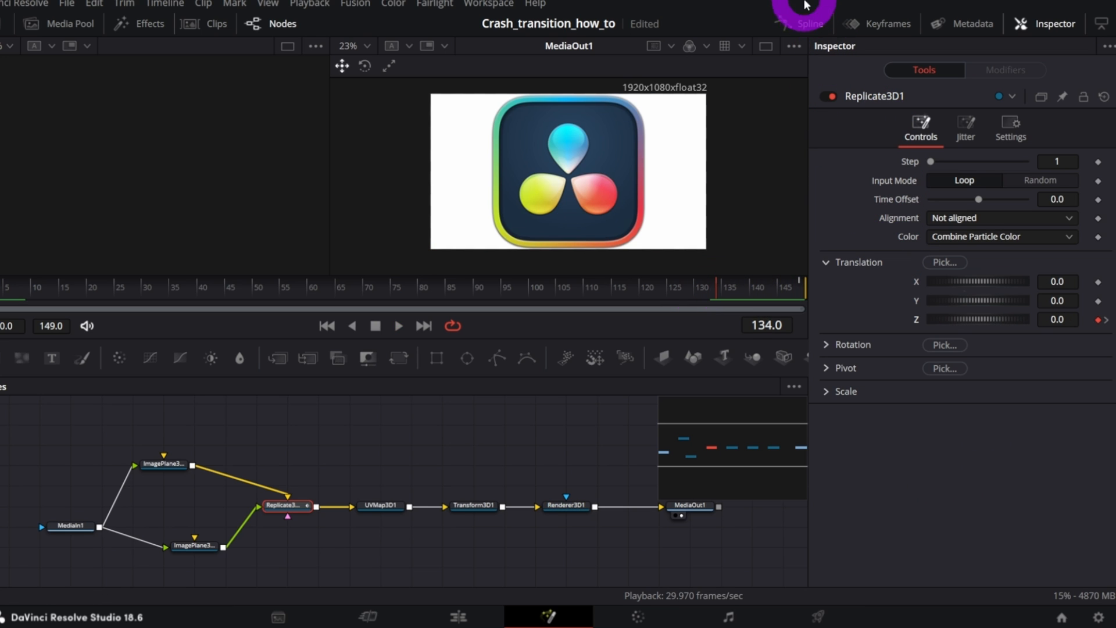
In the Spline panel, fit the curves and smooth all Replicate3D1 keyframes into eased ramps.
left_click(800, 23)
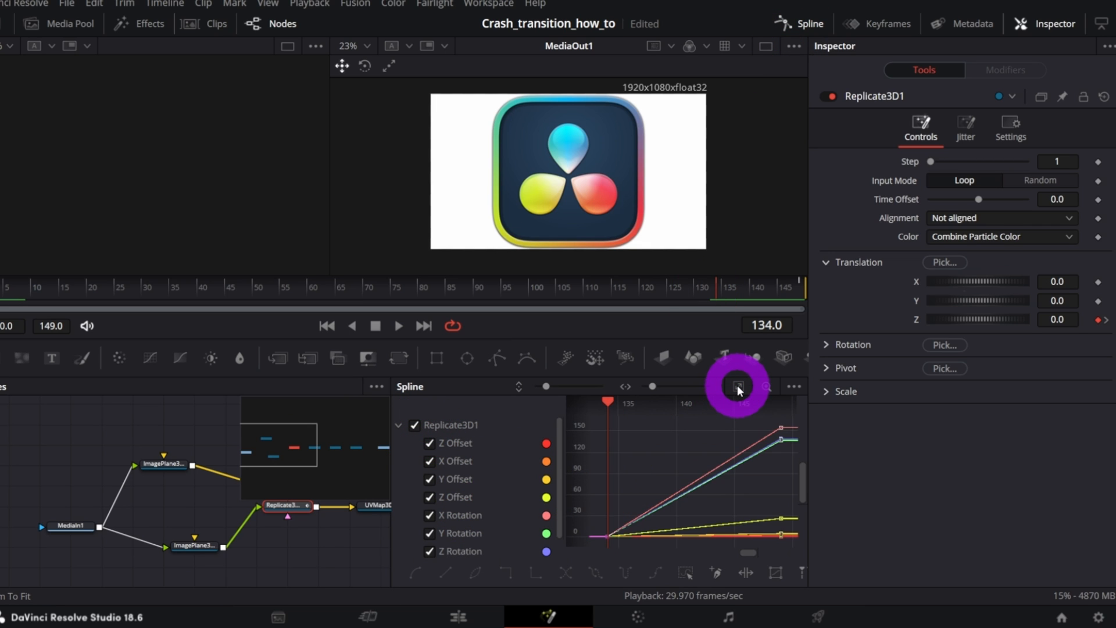
left_click(792, 386)
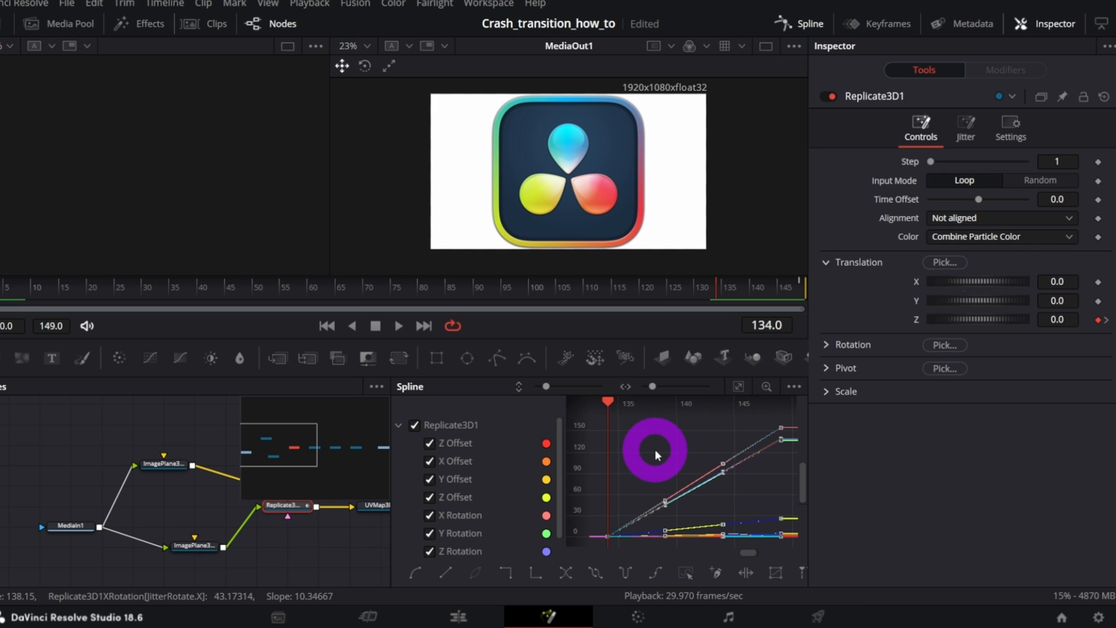
mouse_move(394, 587)
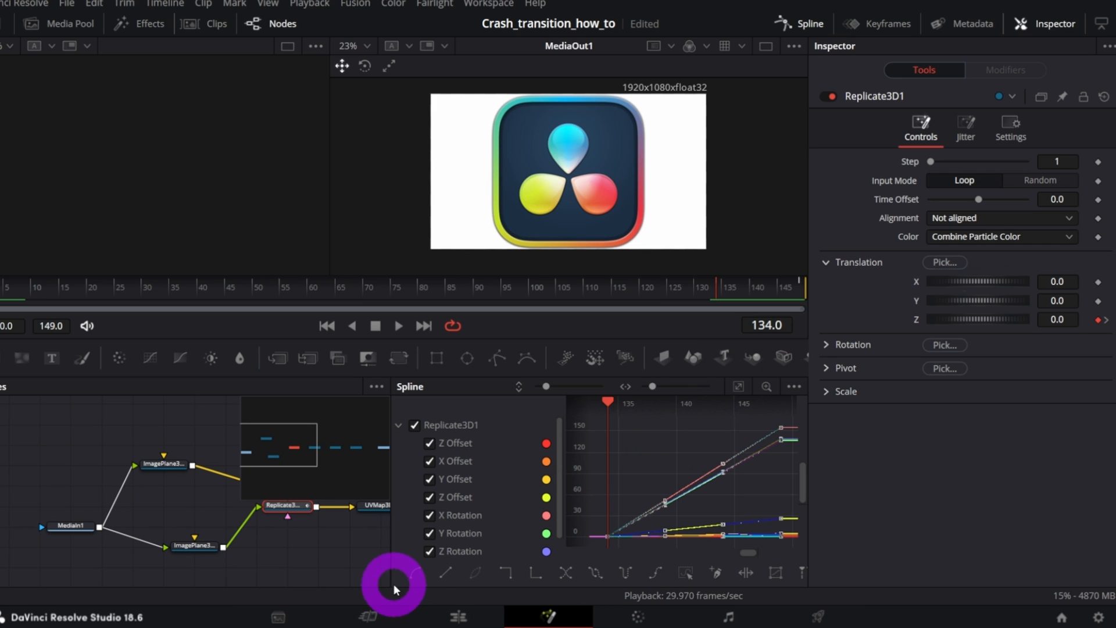
left_click(419, 573)
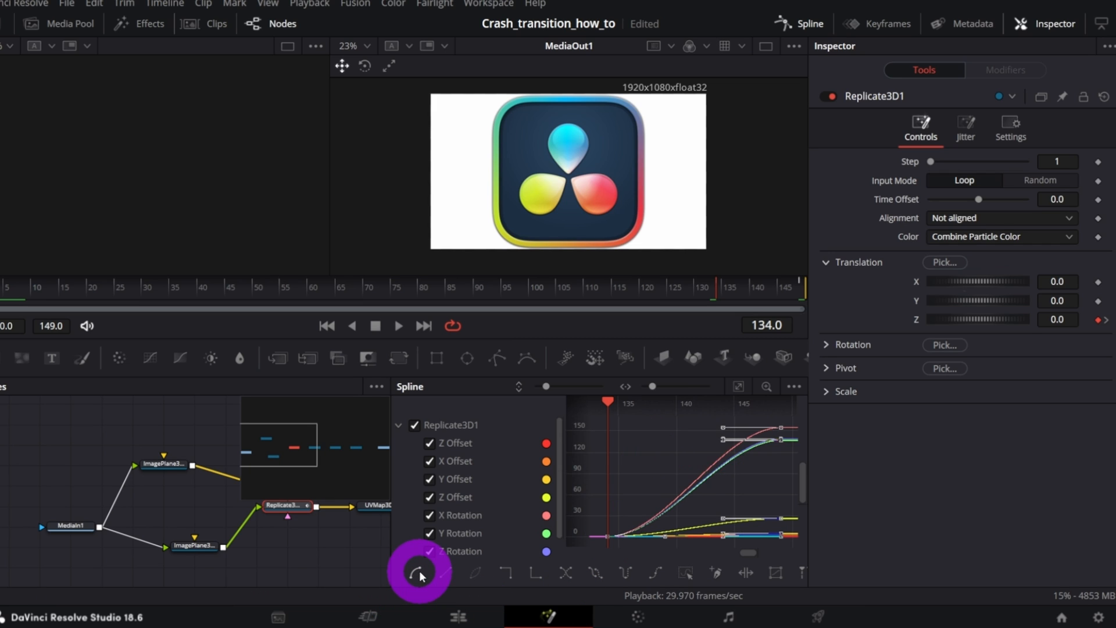
left_click(460, 616)
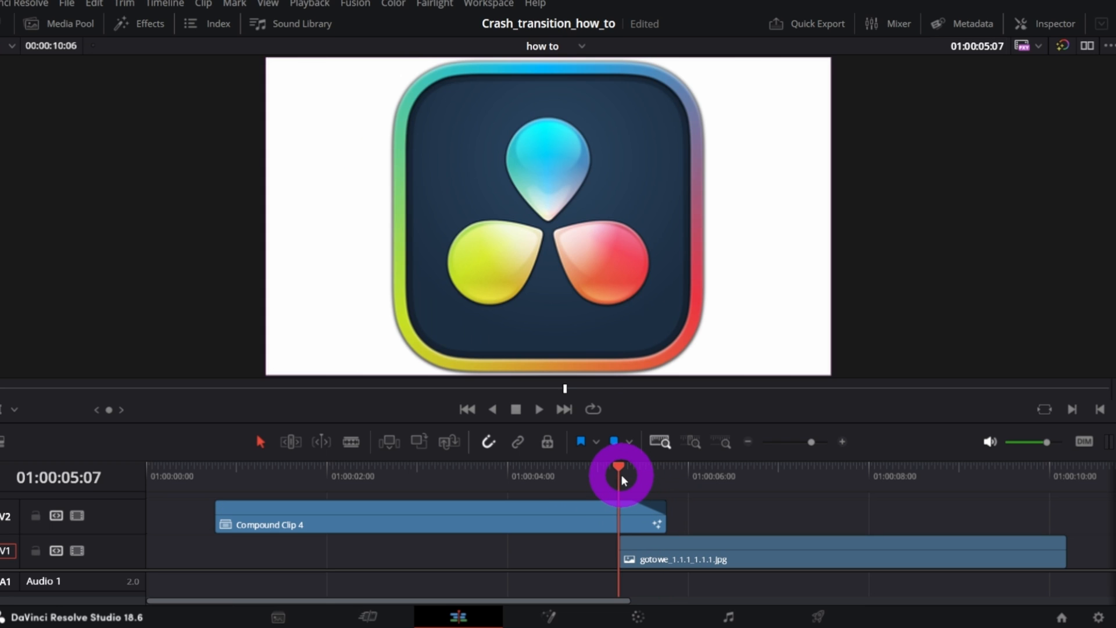
Place the playhead in the overlap between Compound Clip 4 and the image clip.
left_click(538, 408)
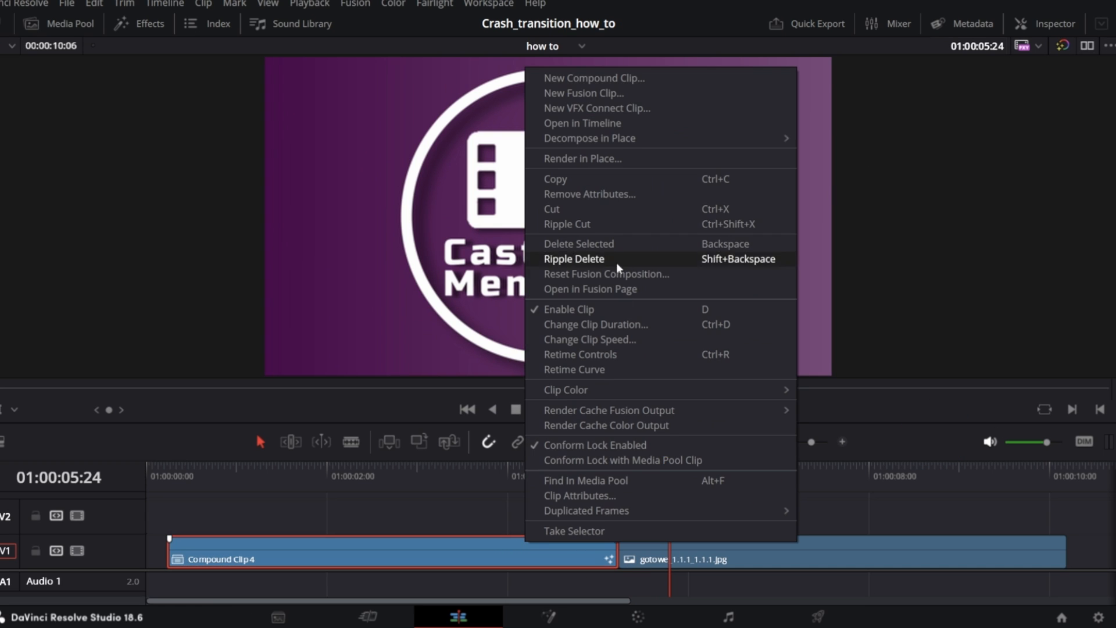
Reset the compound clip's composition and install the CYM_Crash_Transition bundle, overwriting the existing one.
left_click(573, 258)
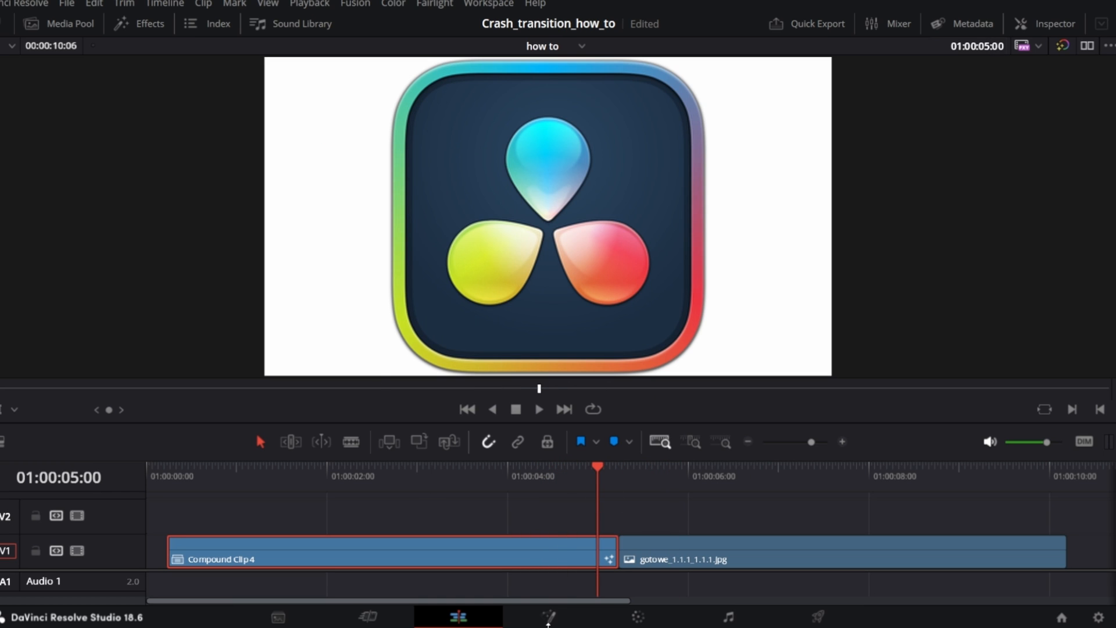
left_click(548, 616)
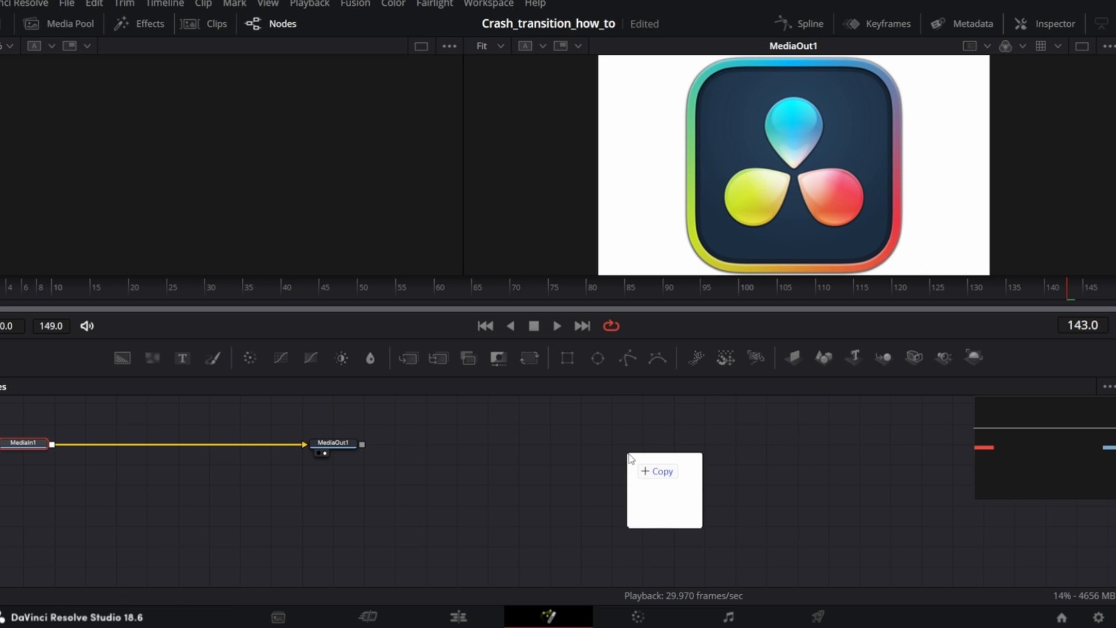
left_click(656, 471)
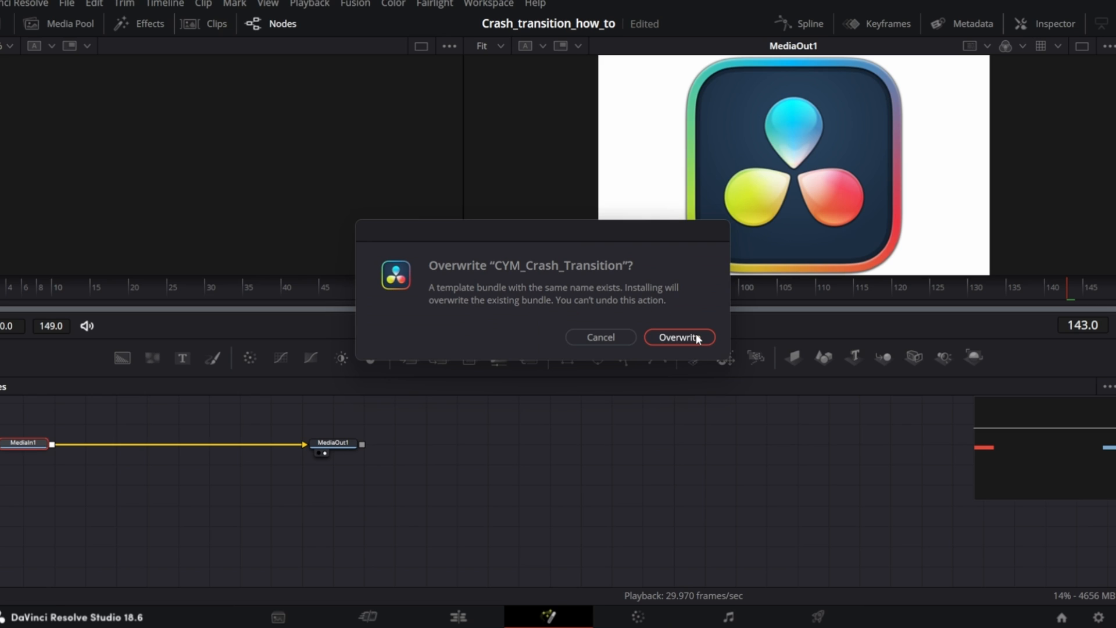
left_click(677, 337)
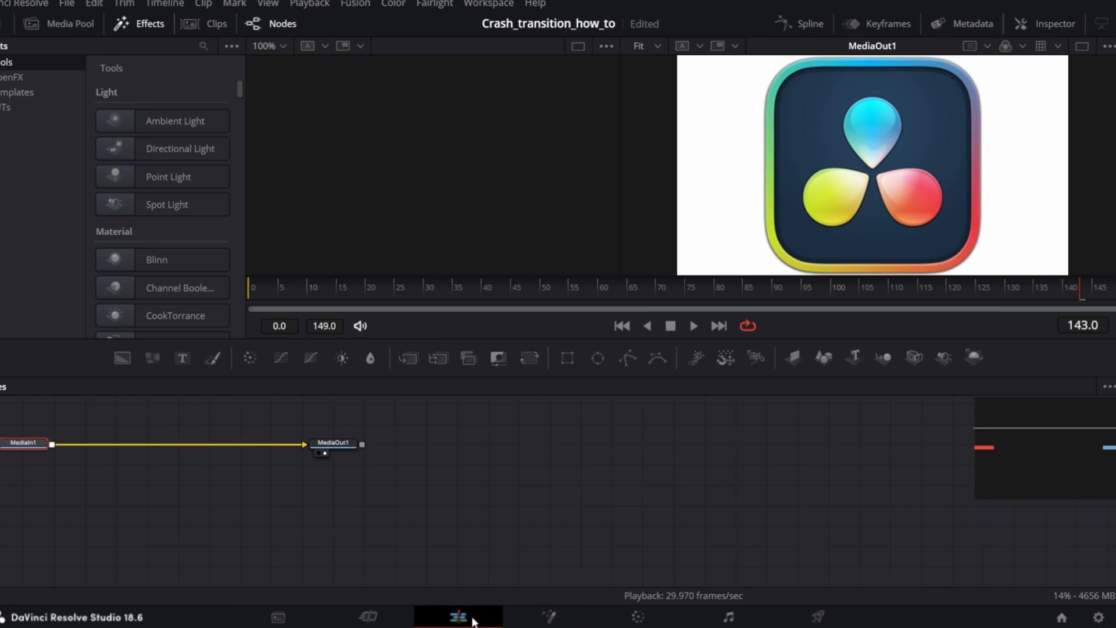
From the Effects library, drag Crash_Transition onto the cut between Compound Clip 4 and the image clip.
left_click(458, 616)
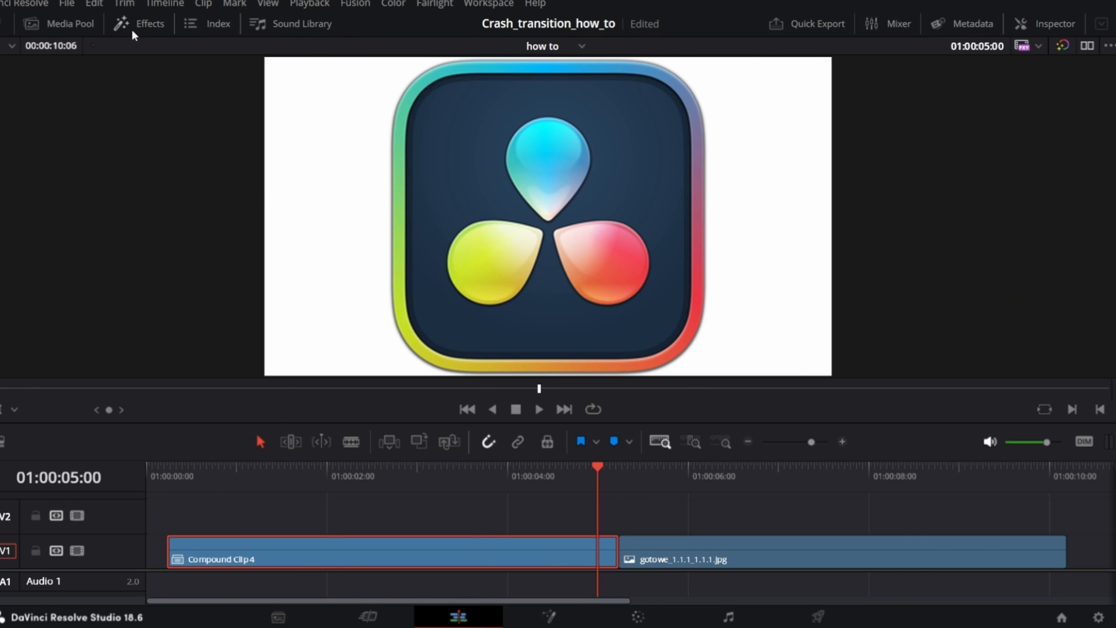
left_click(150, 23)
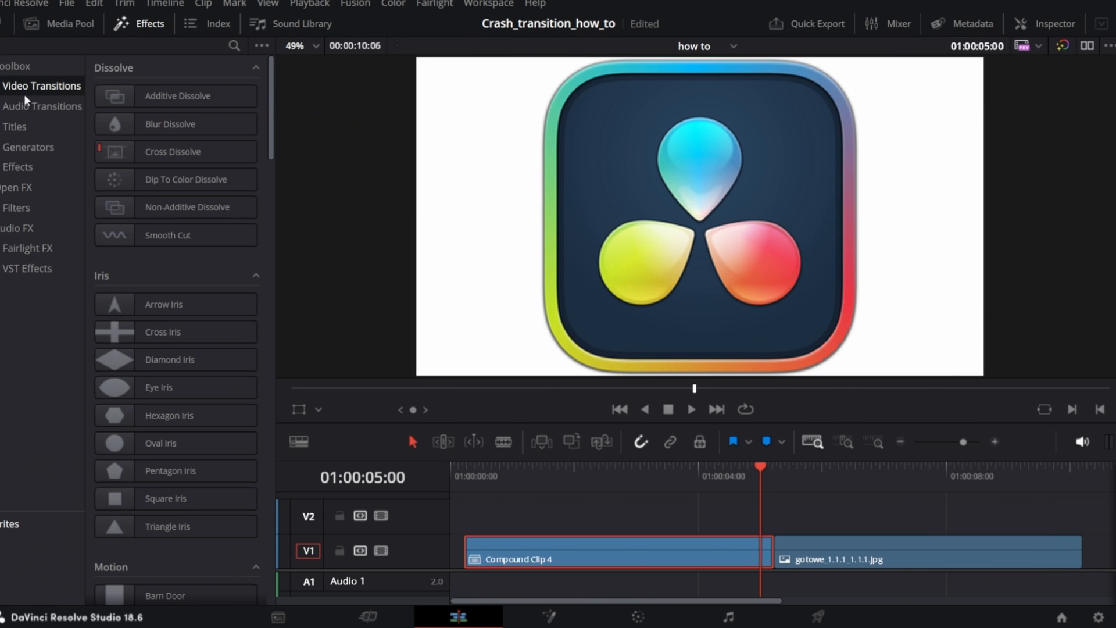
type("cr")
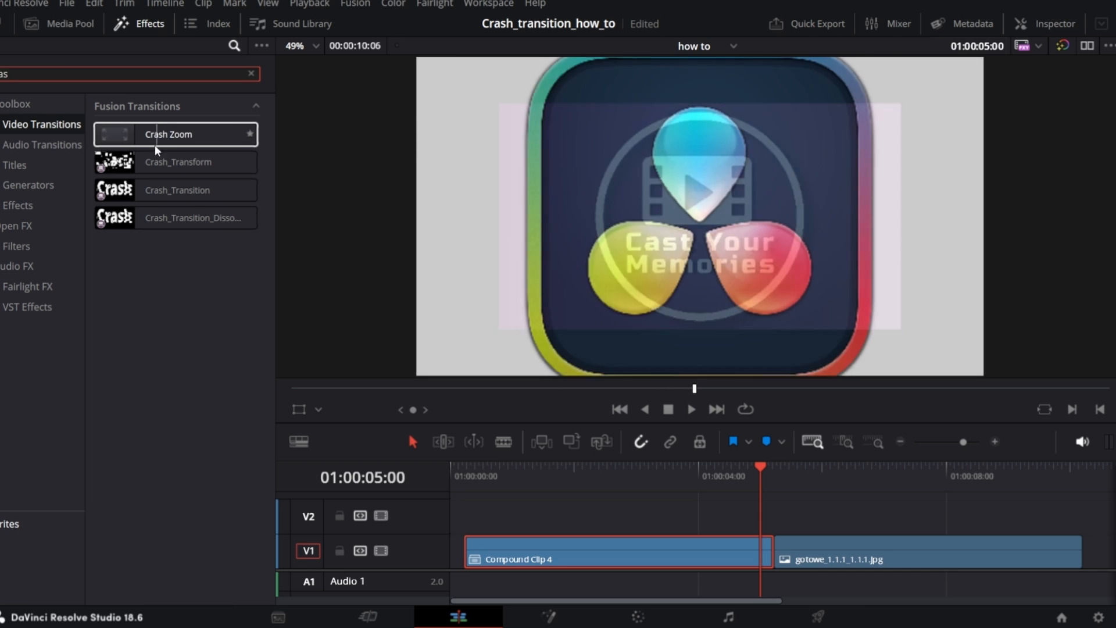
left_click(177, 189)
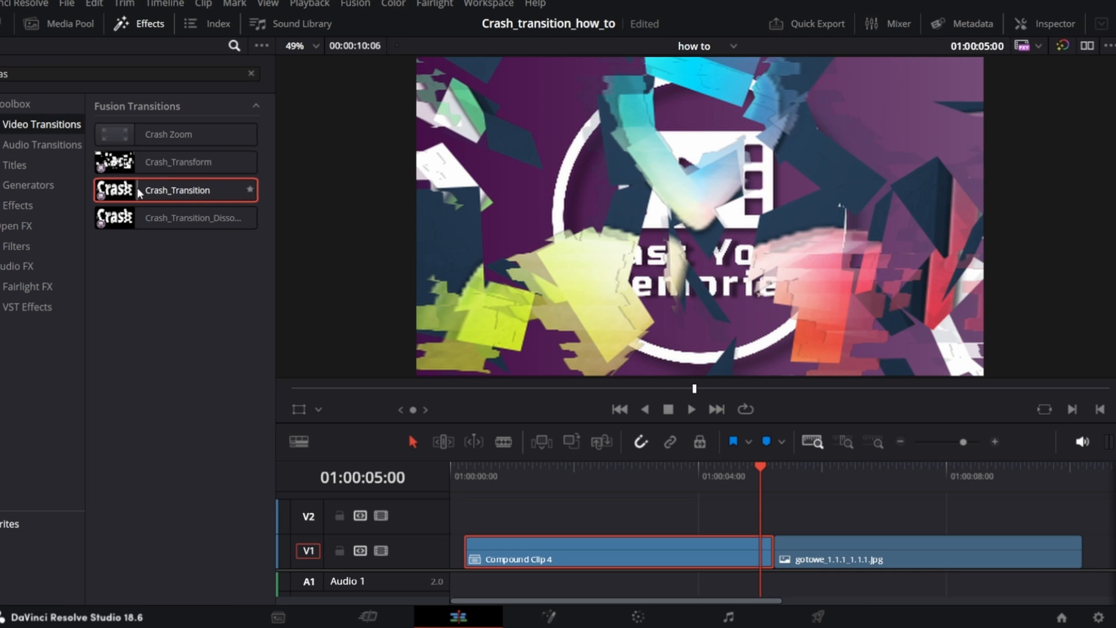
left_click_drag(175, 189, 808, 544)
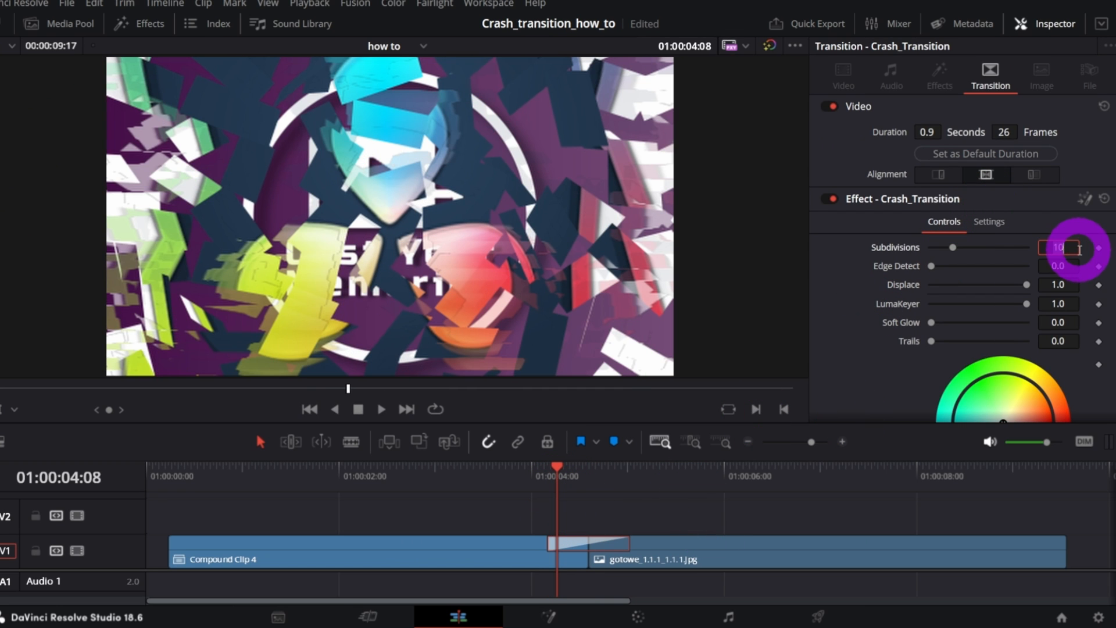
Set Subdivisions to 20 and adjust the Edge Detect and LumaKeyer amounts.
type("20")
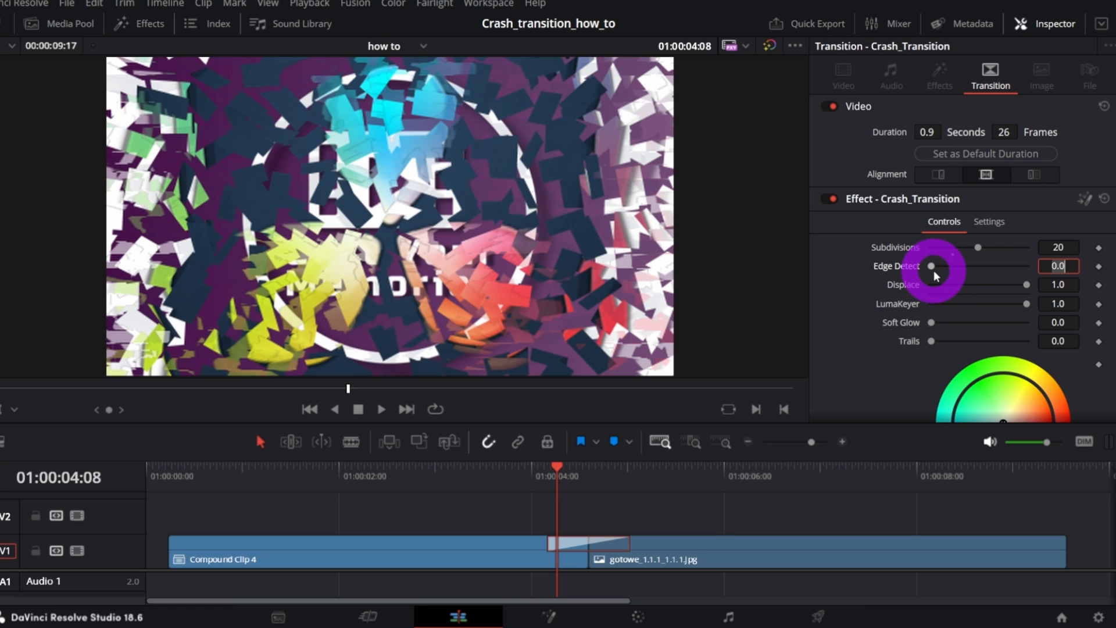
left_click_drag(930, 265, 1025, 265)
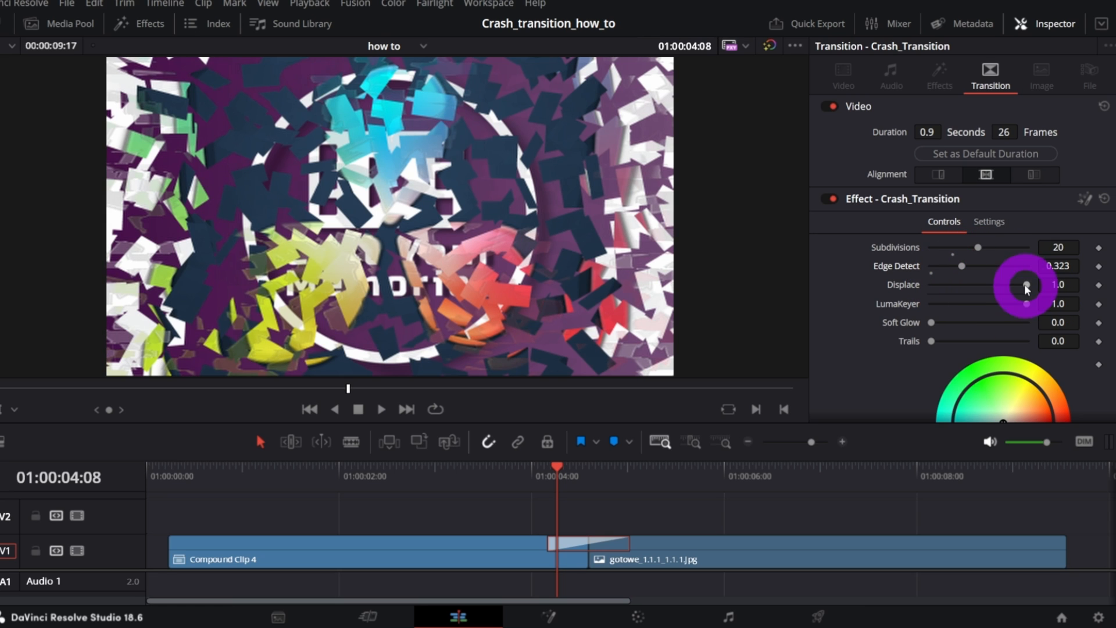
left_click_drag(1027, 285, 966, 285)
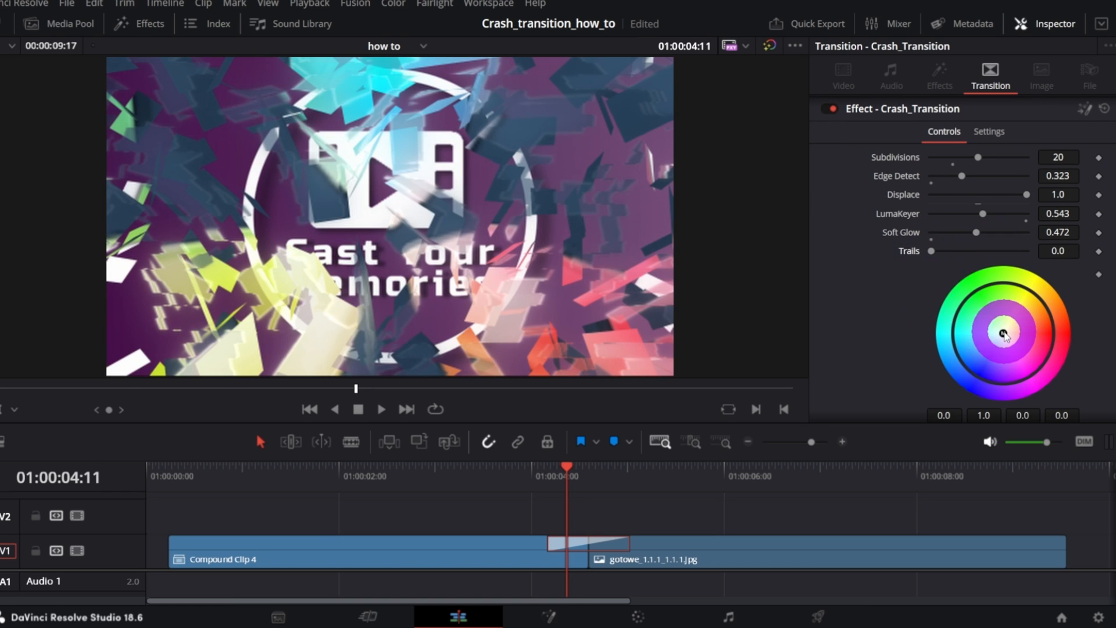
Tint the shattered pieces with the color wheel and reduce the shards' Z translation jitter.
left_click_drag(1003, 334, 1061, 289)
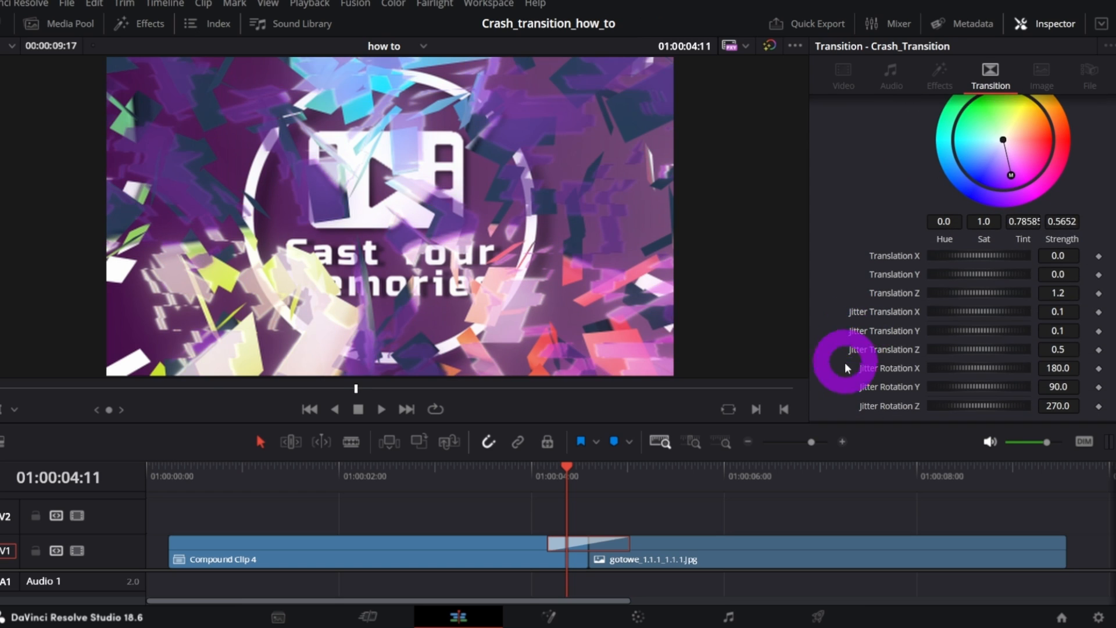
left_click_drag(847, 359, 996, 293)
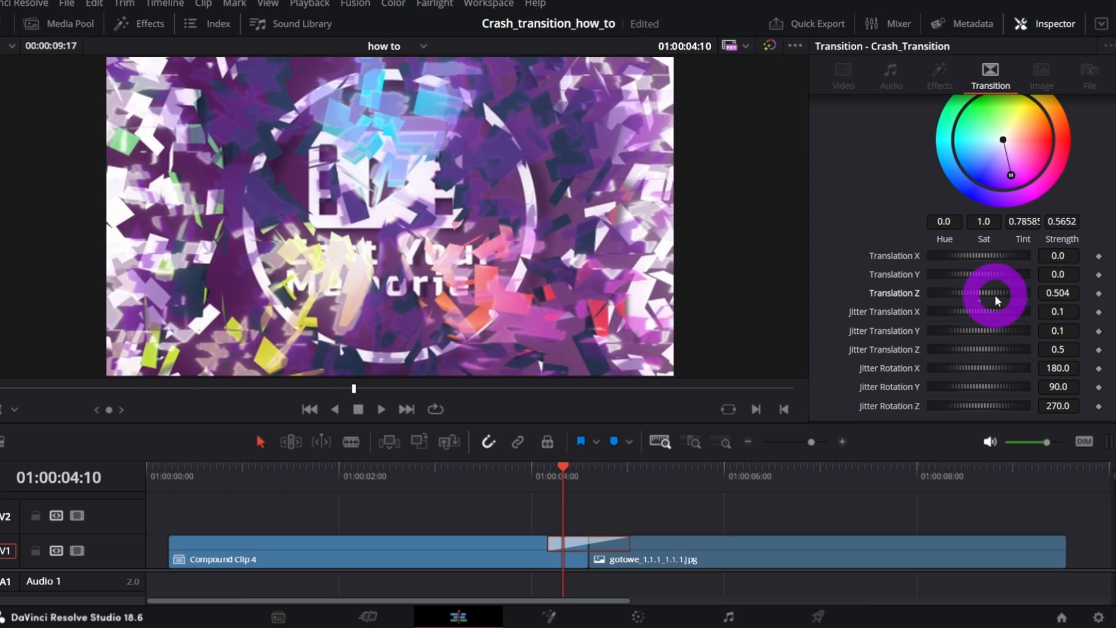
left_click(382, 408)
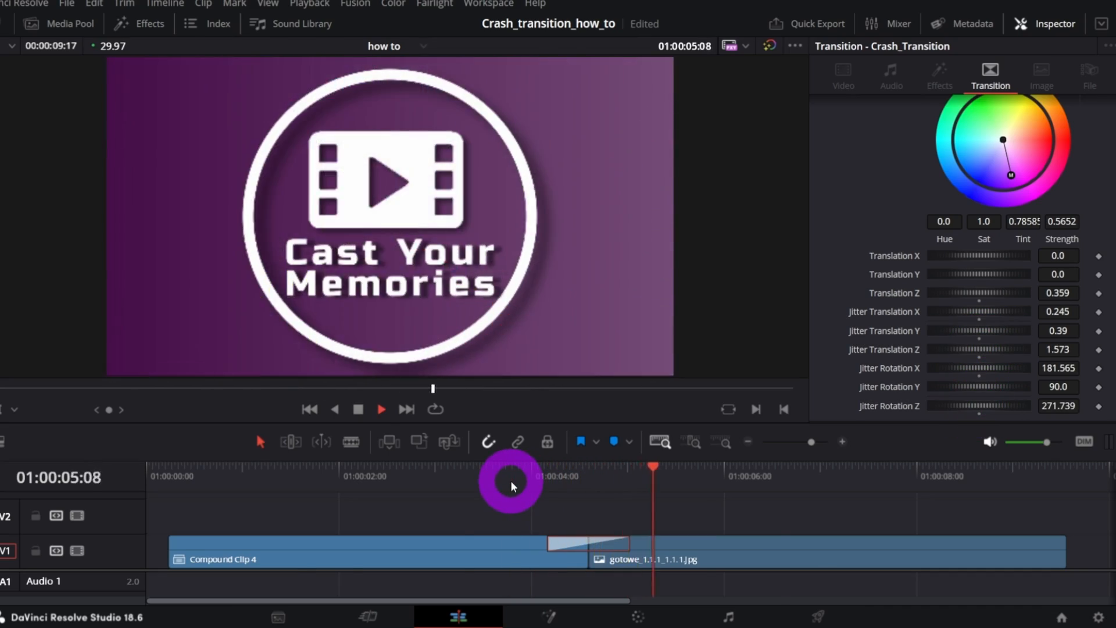
Review playback and swap the cut to the Crash_Transform transition, scrubbing to preview it.
left_click(139, 23)
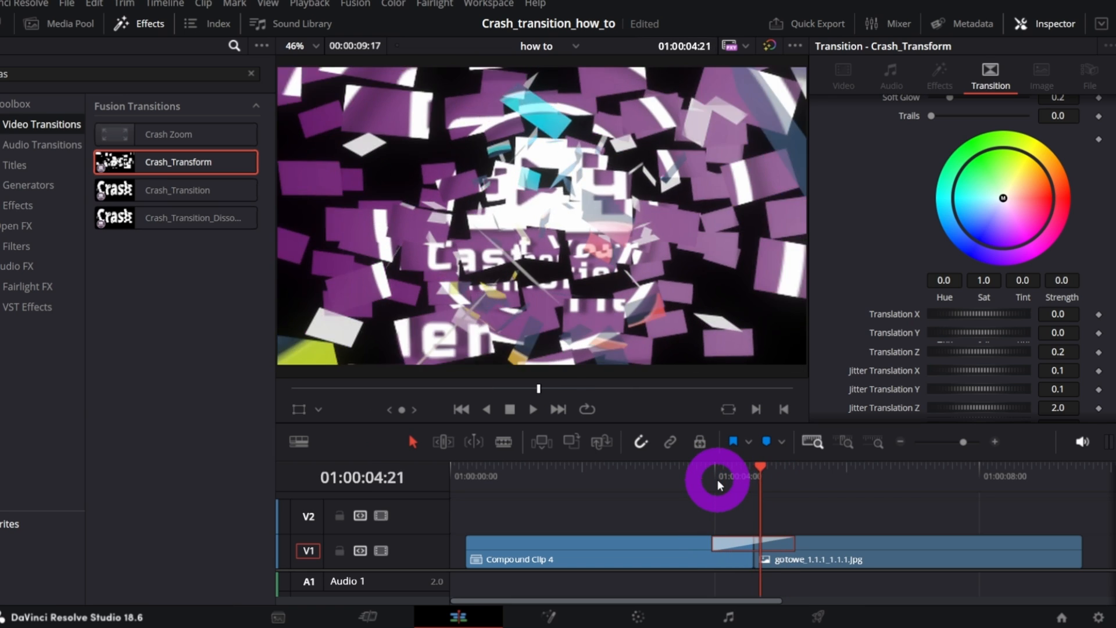
left_click(531, 408)
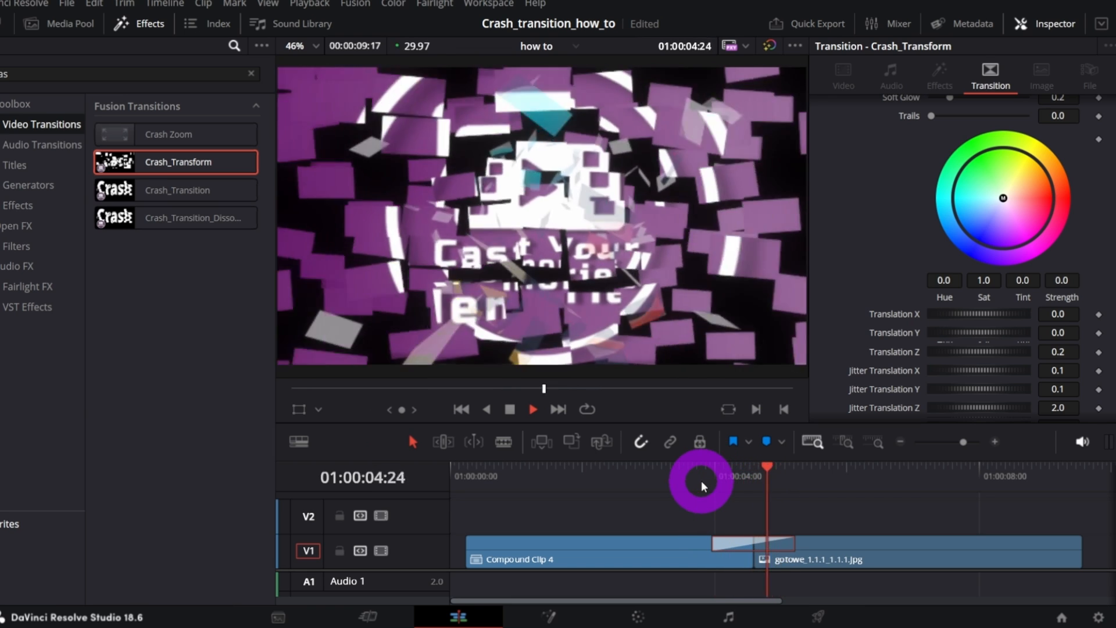